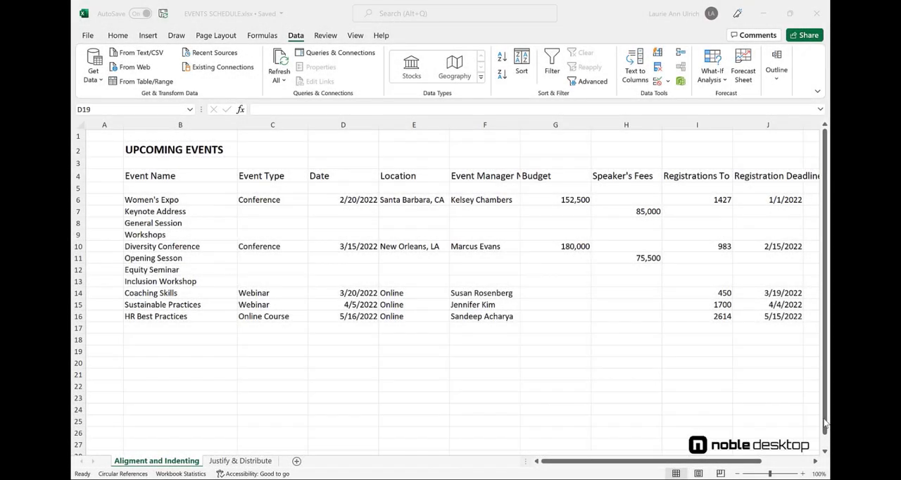
mouse_move(296, 230)
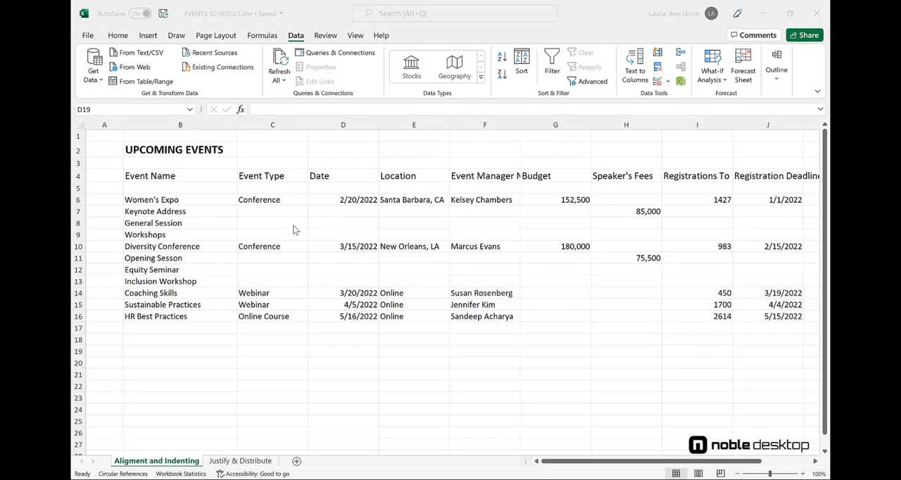
mouse_move(318, 224)
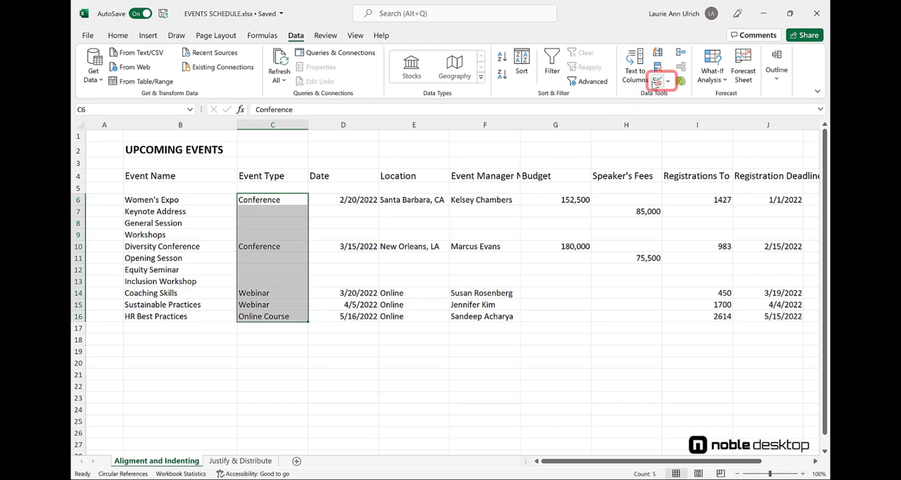
Step: Create a list validation rule for the Event Type cells
left_click(668, 80)
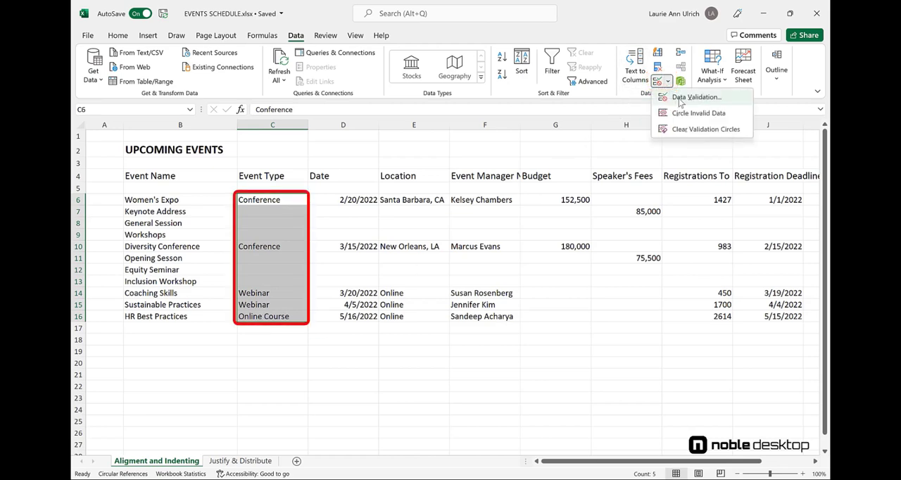
left_click(696, 97)
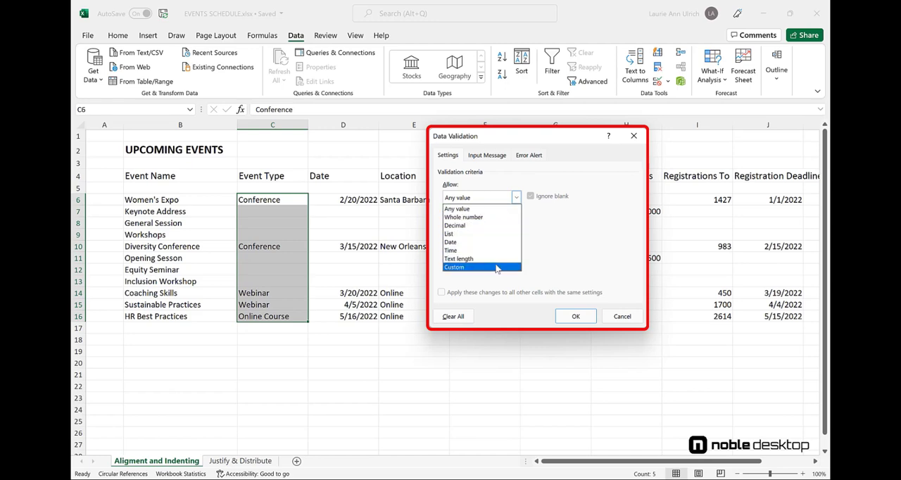
left_click(448, 234)
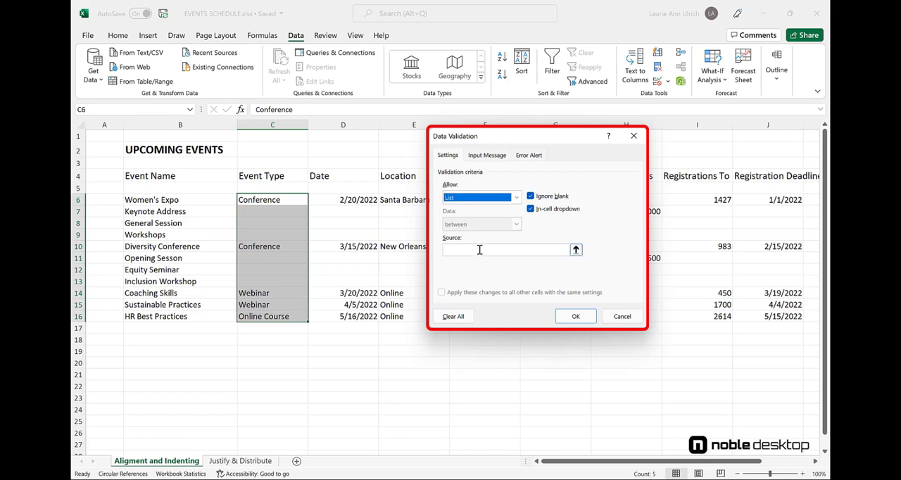
Step: Enter the list source: Conference, Expo, Meeting, Online Meeting, Online Training, Webinar
left_click(507, 250)
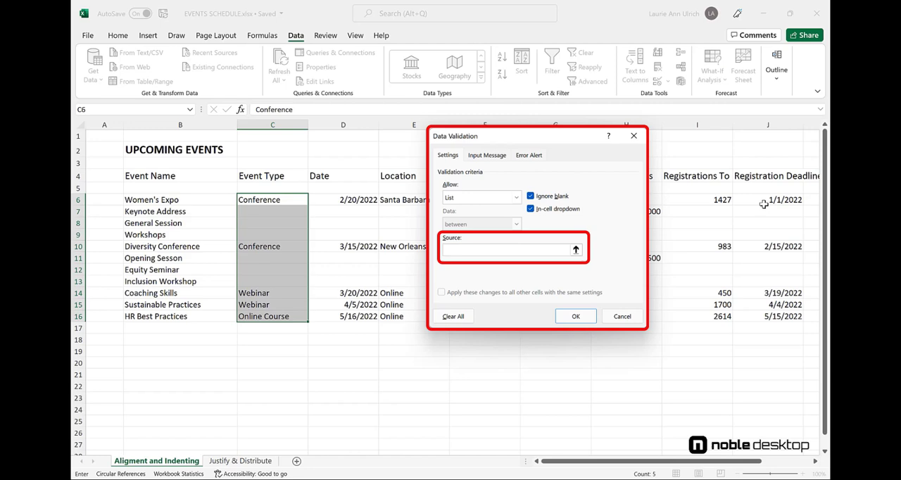
type("Conference,")
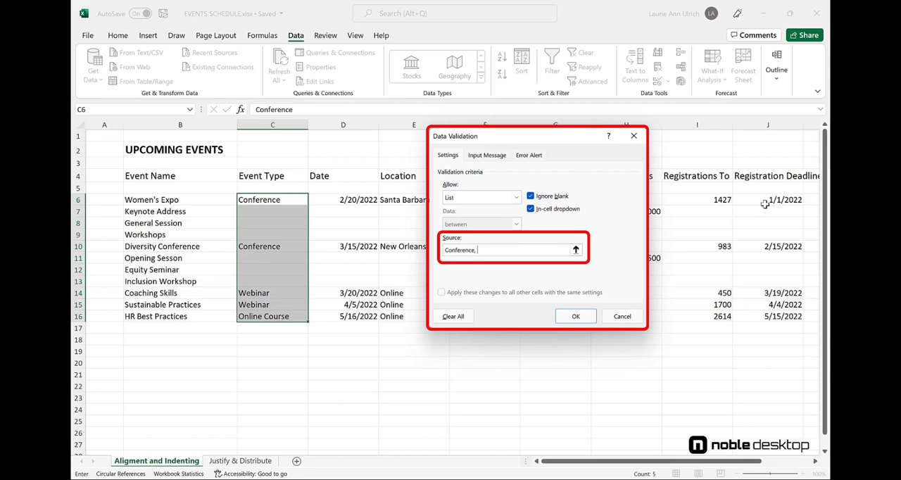
type("Expo,")
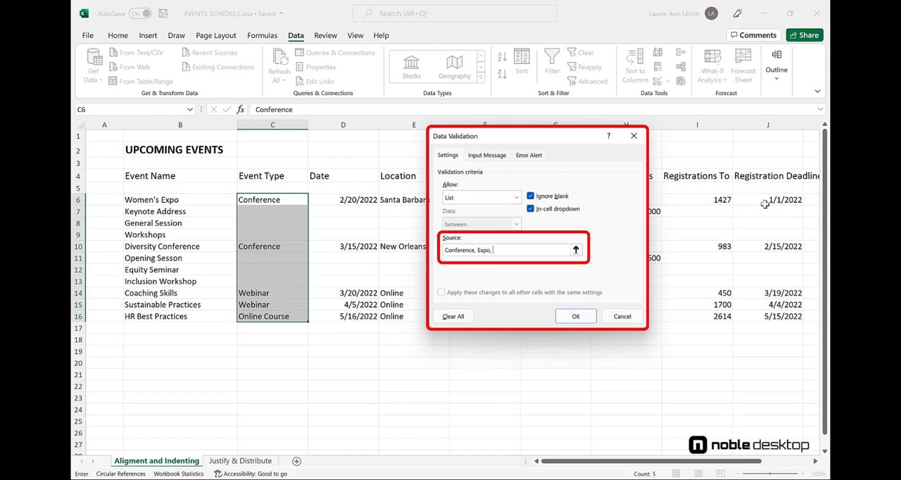
type("Meeting,")
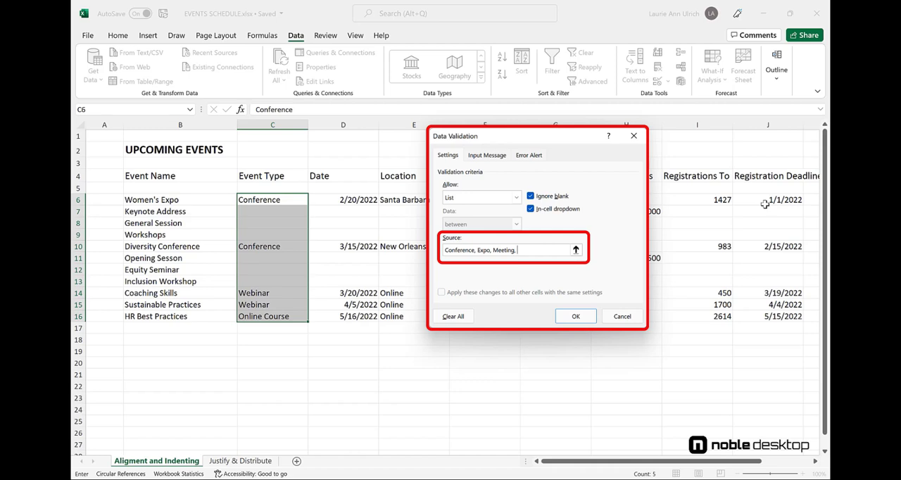
type("Online")
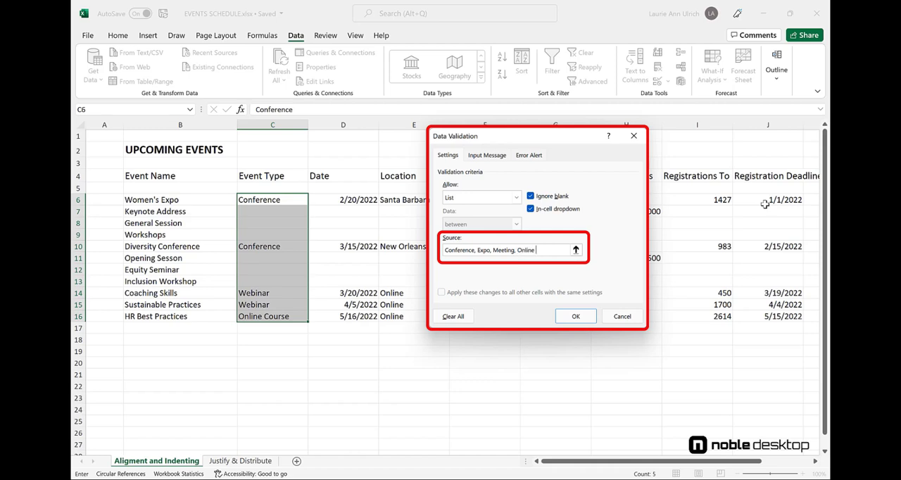
type("Meeting,")
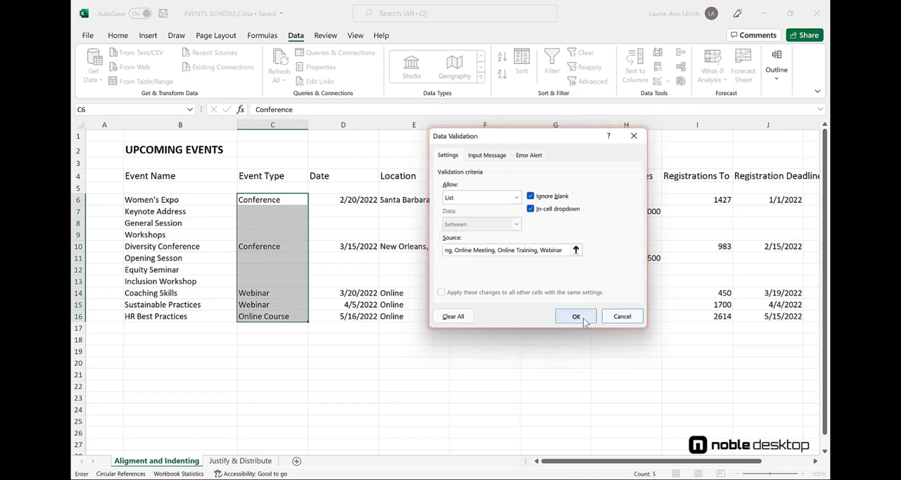
Step: Confirm the rule and pick Expo for Keynote Address, Conference for General Session, Online Training for Workshops
left_click(576, 316)
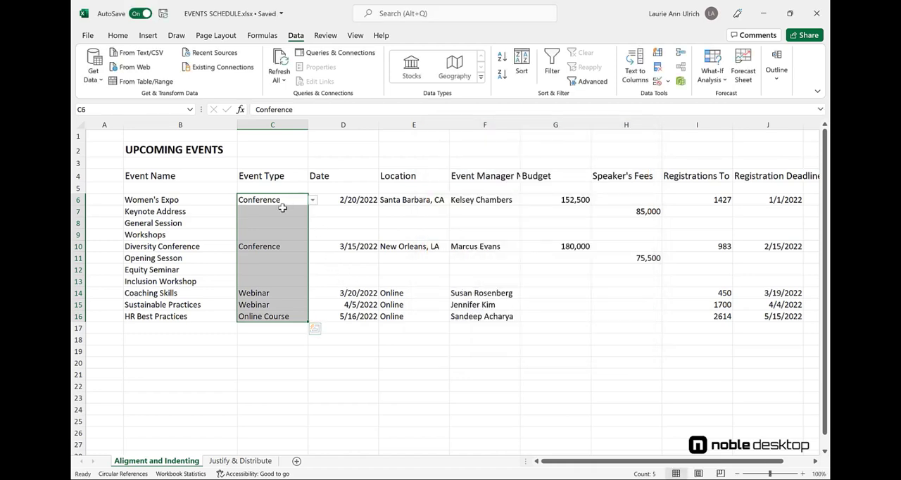
left_click(313, 211)
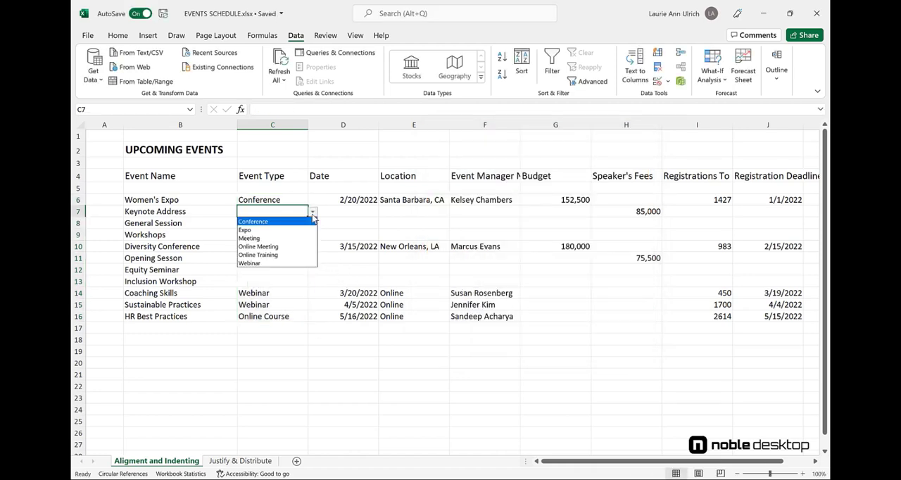
mouse_move(267, 230)
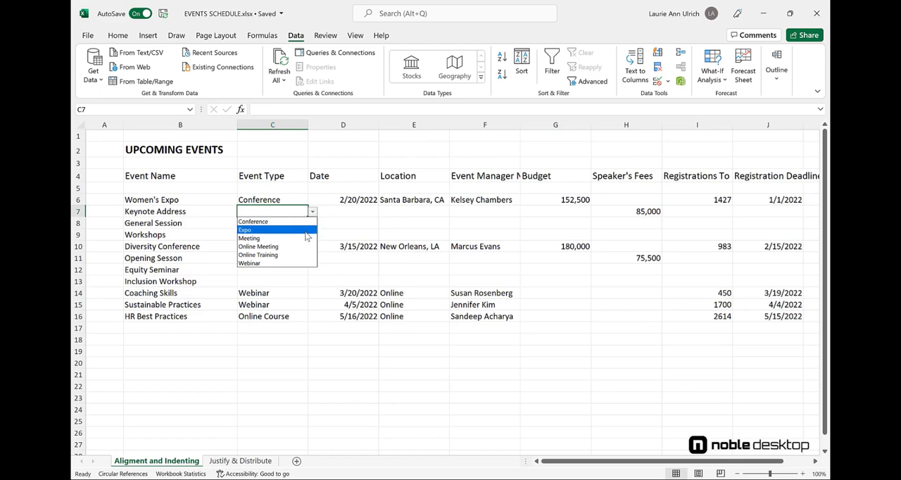
left_click(245, 229)
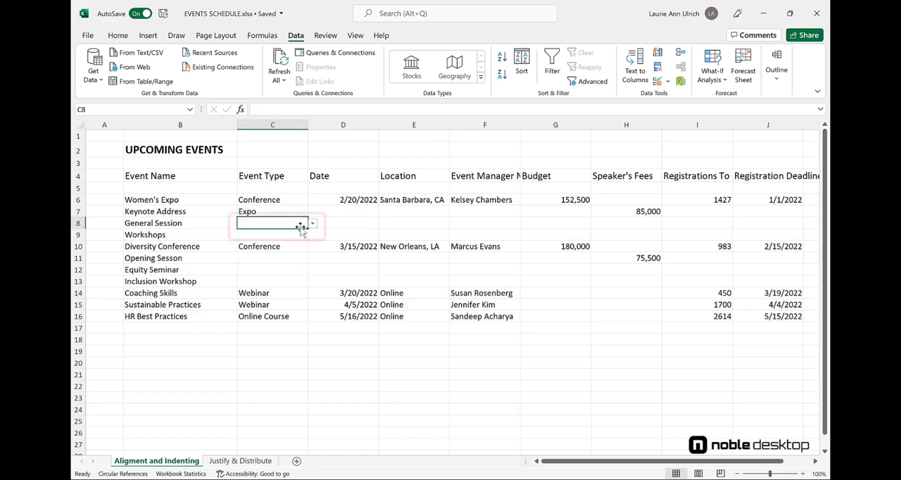
left_click(311, 224)
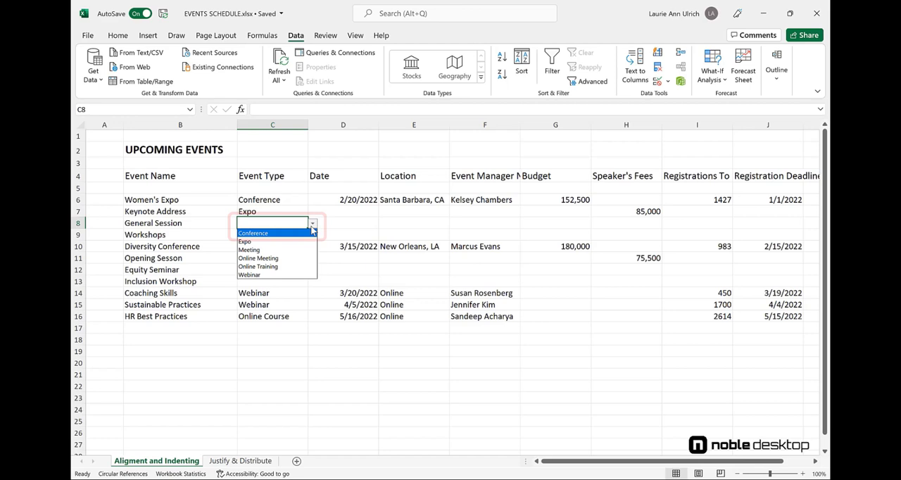
left_click(253, 232)
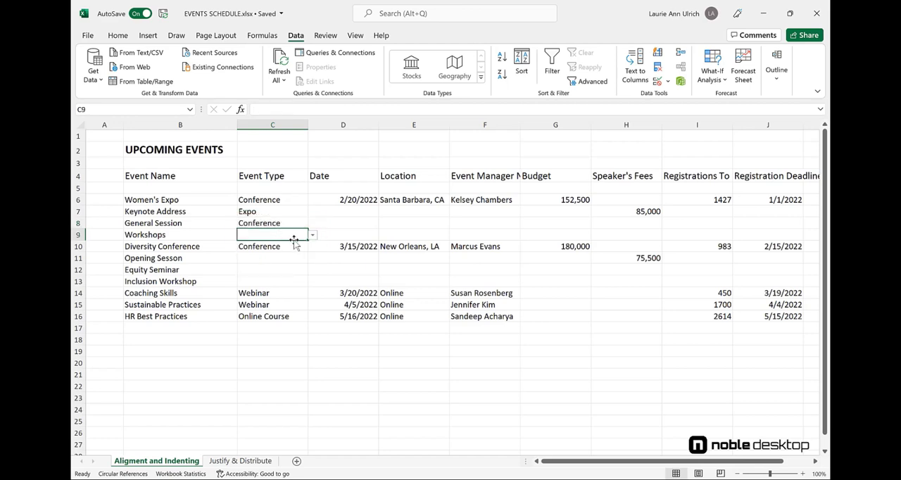
left_click(311, 234)
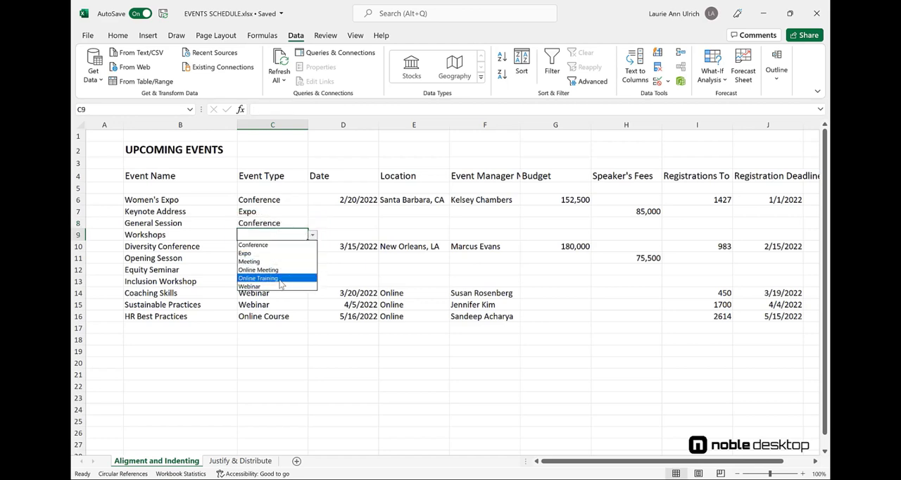
left_click(259, 279)
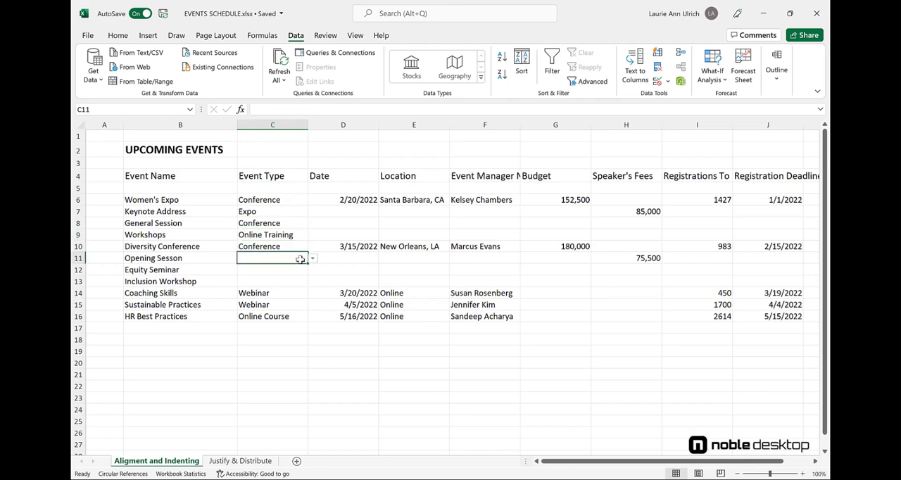
mouse_move(302, 275)
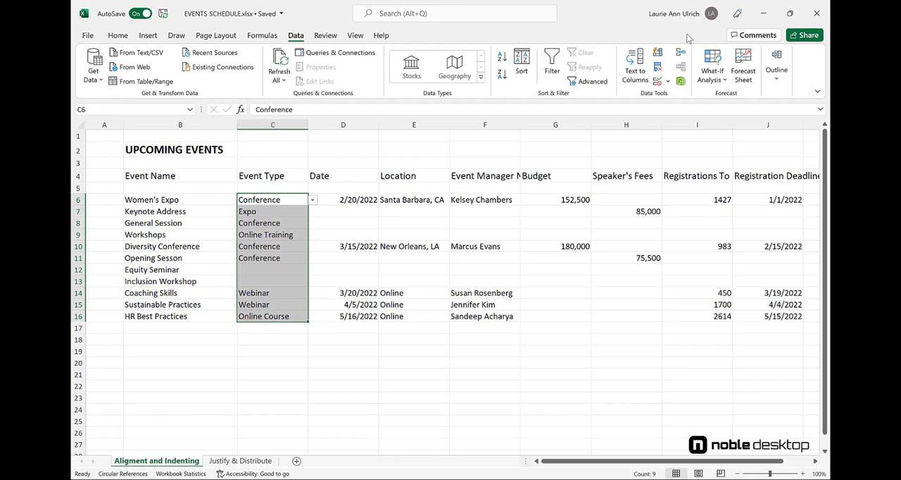
Step: Add an input message titled NOTE! reading 'You must make a choice from the droplist.'
left_click(659, 69)
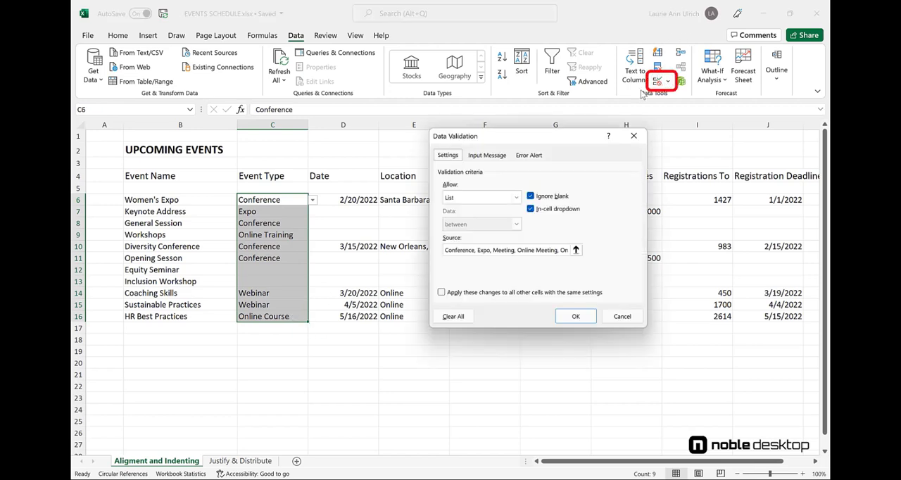
left_click(487, 155)
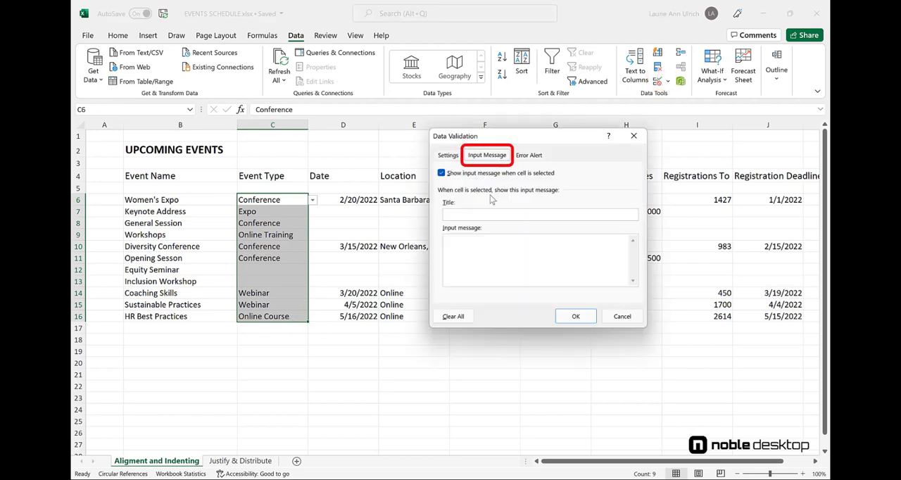
mouse_move(512, 200)
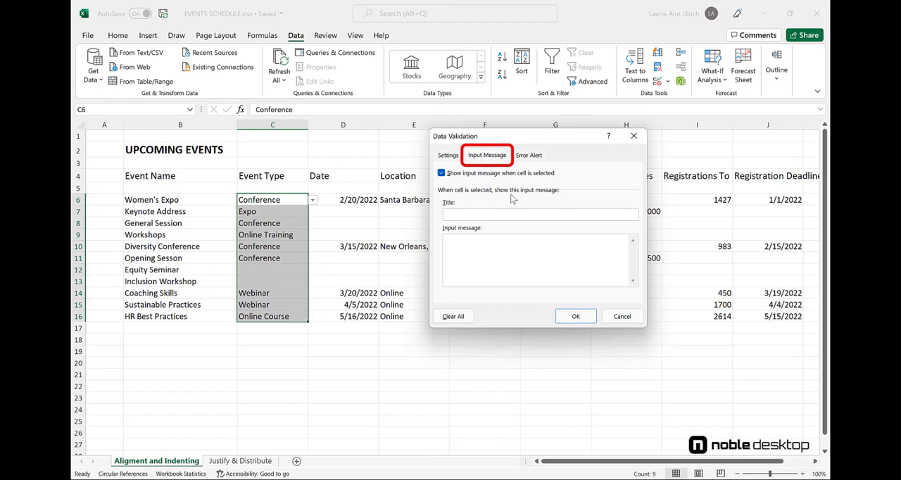
type("N")
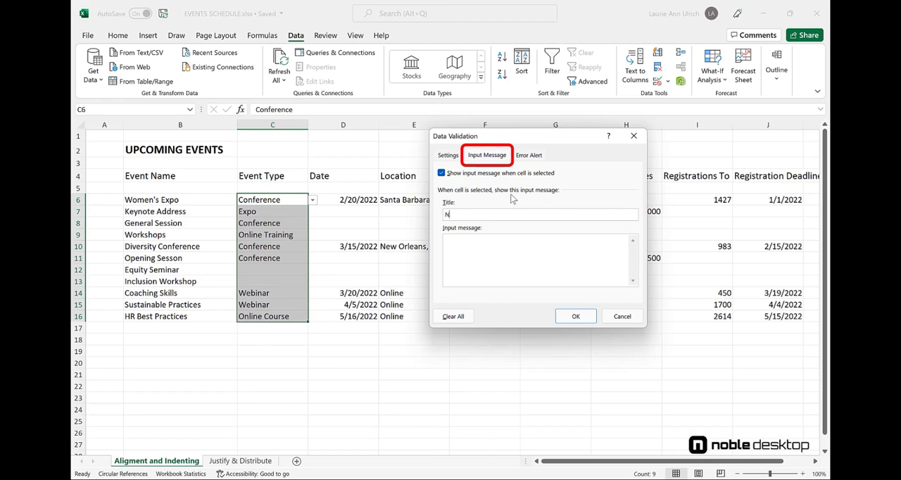
type("OTE!")
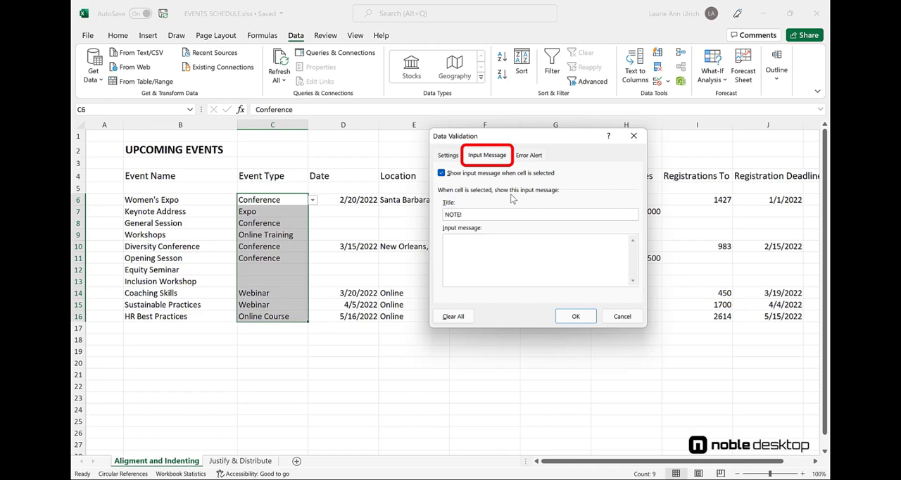
type("You must make a choice from")
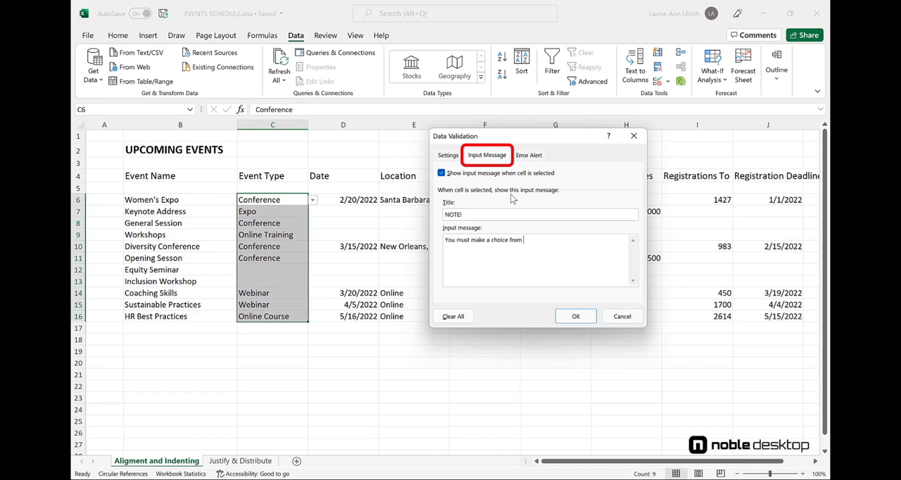
type("the droplist.")
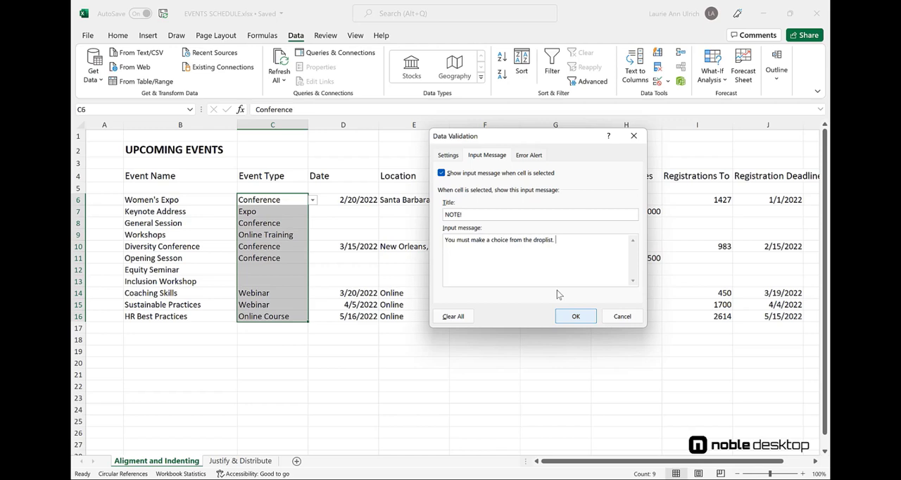
Step: Set the Event Type error alert style to Warning
left_click(529, 155)
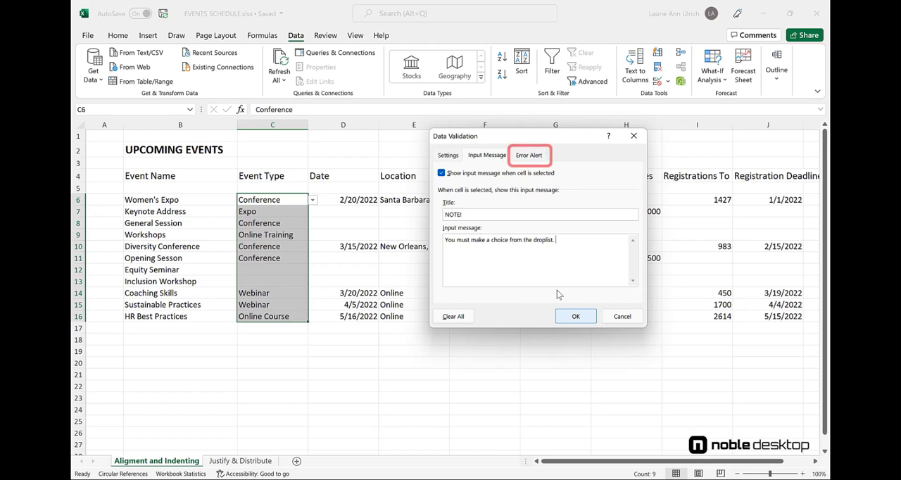
left_click(529, 155)
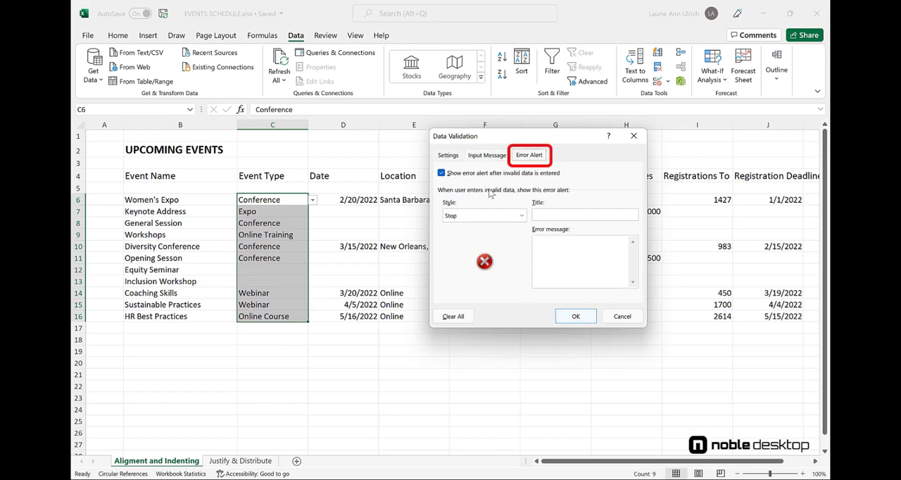
left_click(520, 215)
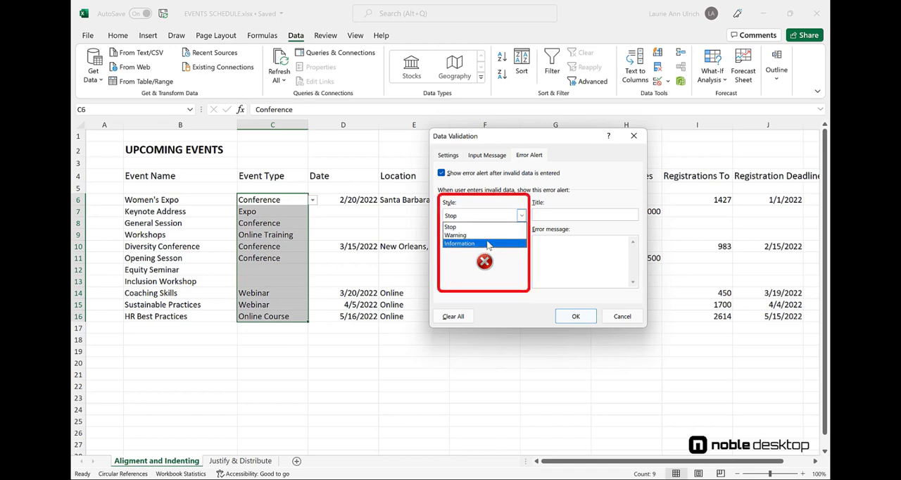
left_click(461, 235)
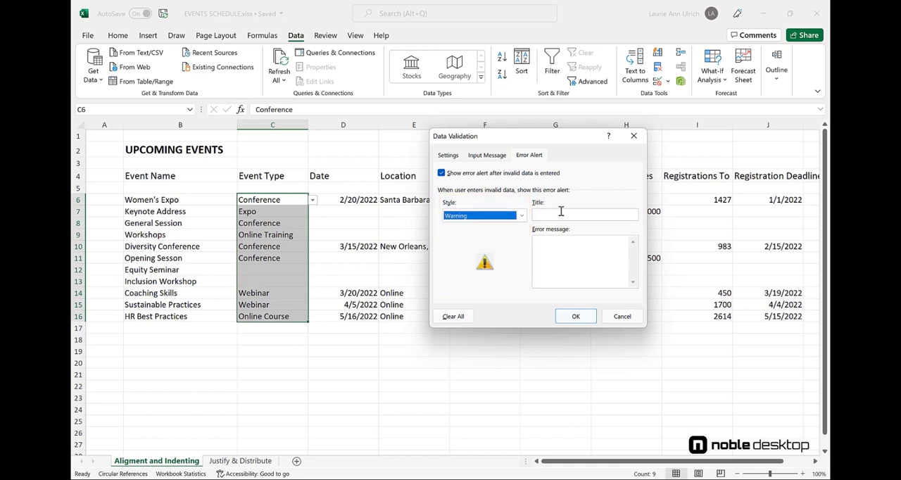
Step: Title the alert ATTENTION! with a message asking to use the drop list, ending 'Thank you!'
type("At")
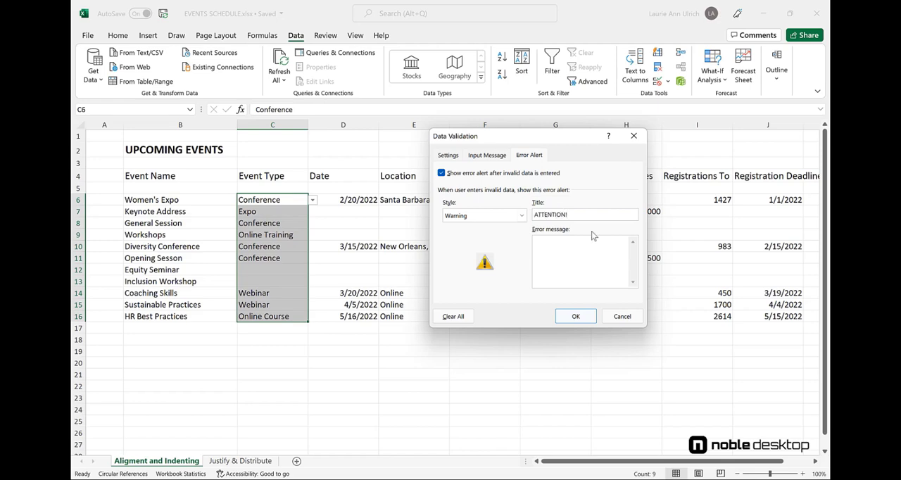
type("Please use the drop list")
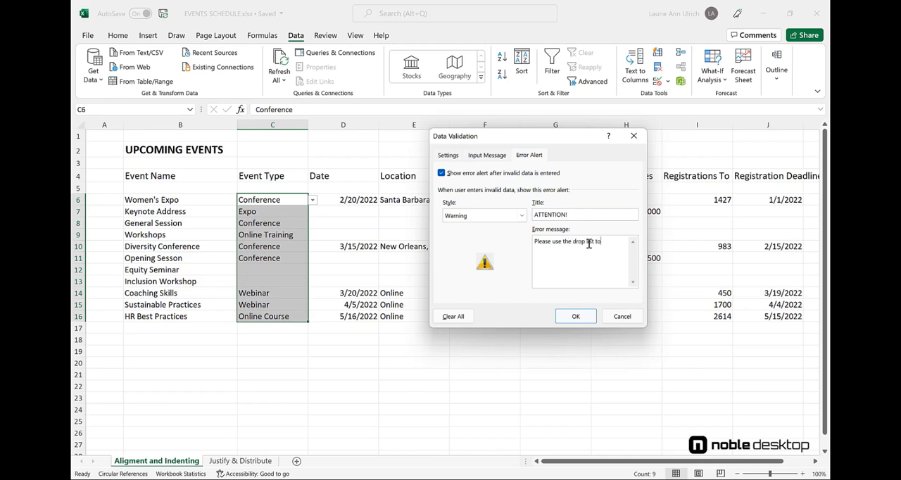
type("to make your selection.")
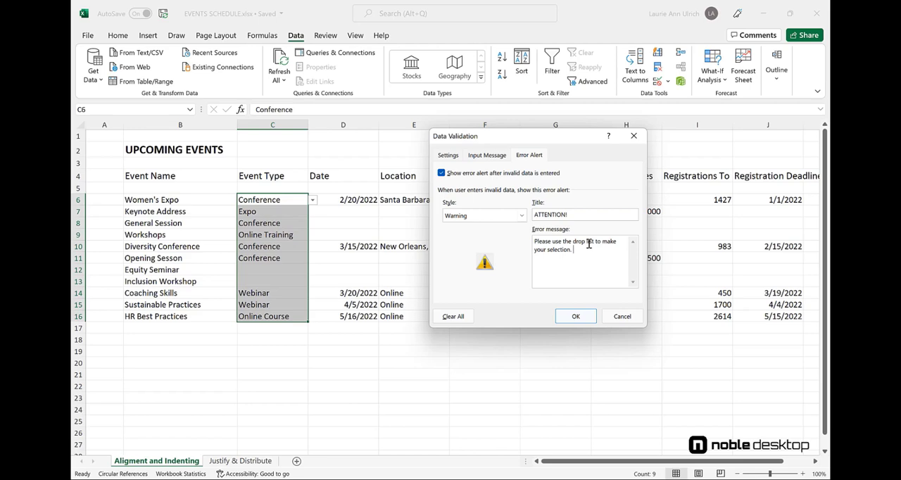
type("T")
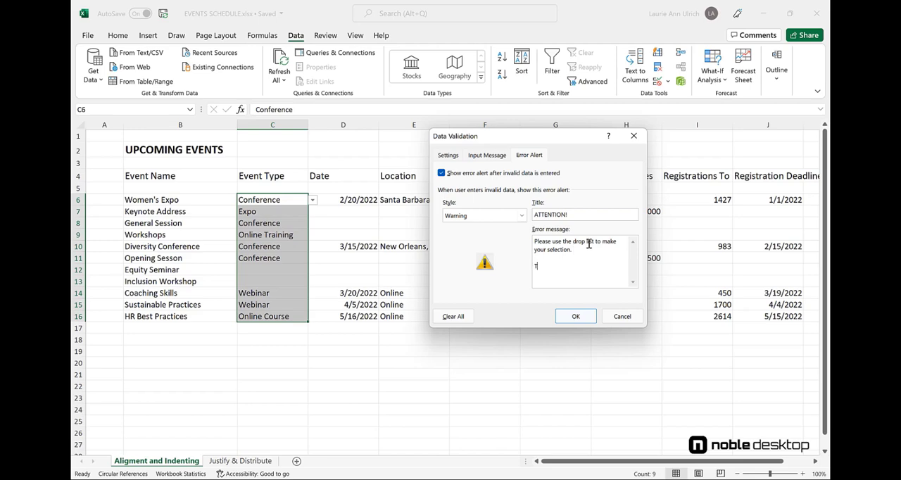
type("hank you!")
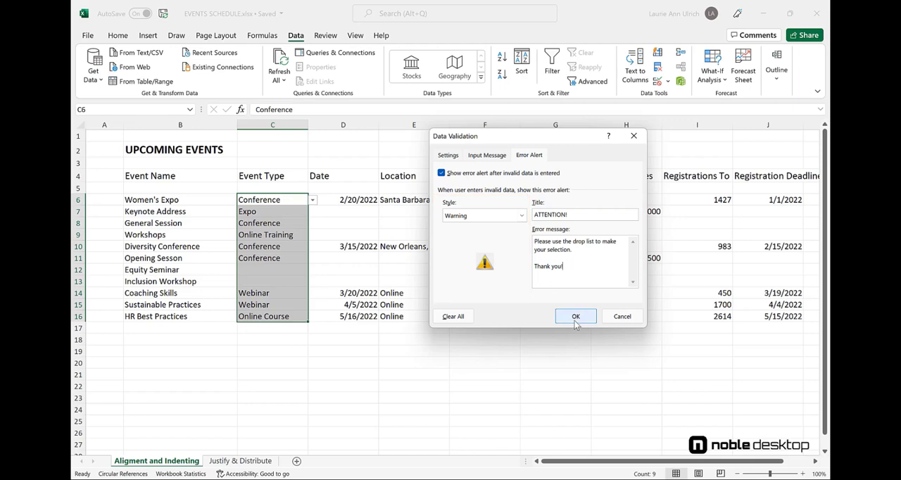
Step: Confirm the alert and test an invalid 'Somet' entry on Equity Seminar, accepting the warning
left_click(576, 316)
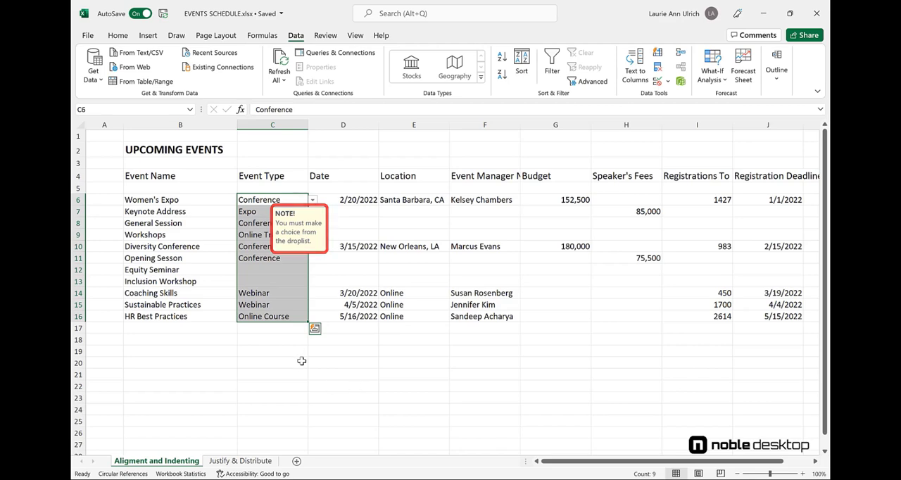
left_click(273, 245)
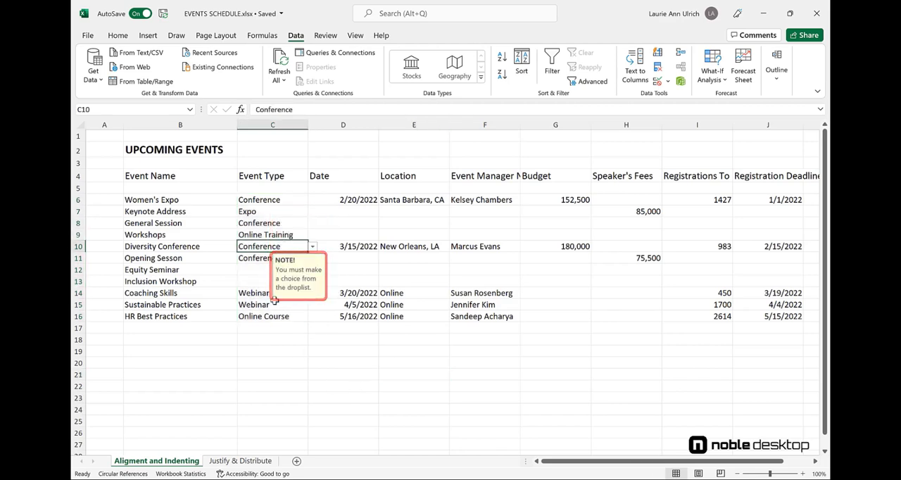
left_click(273, 304)
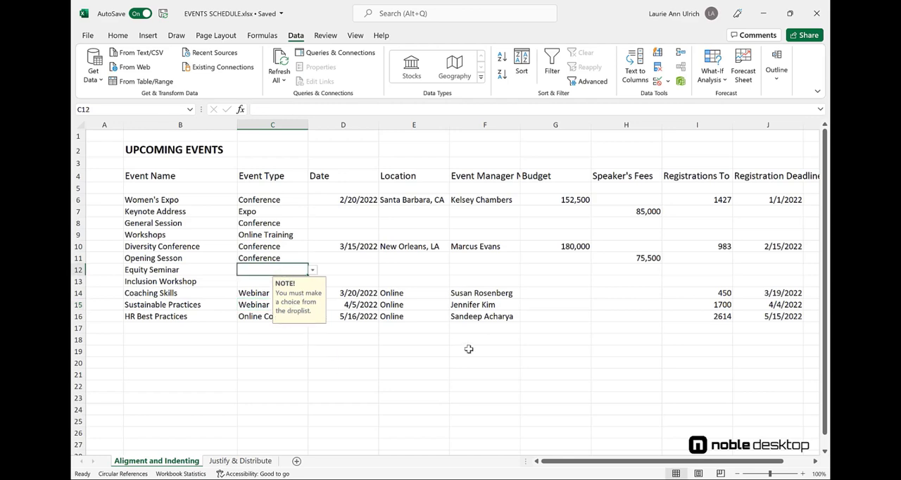
type("Something else")
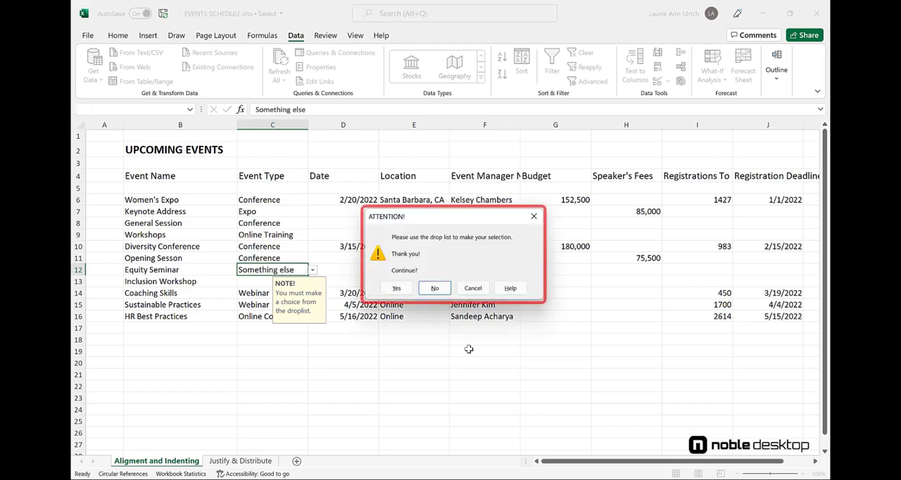
mouse_move(389, 262)
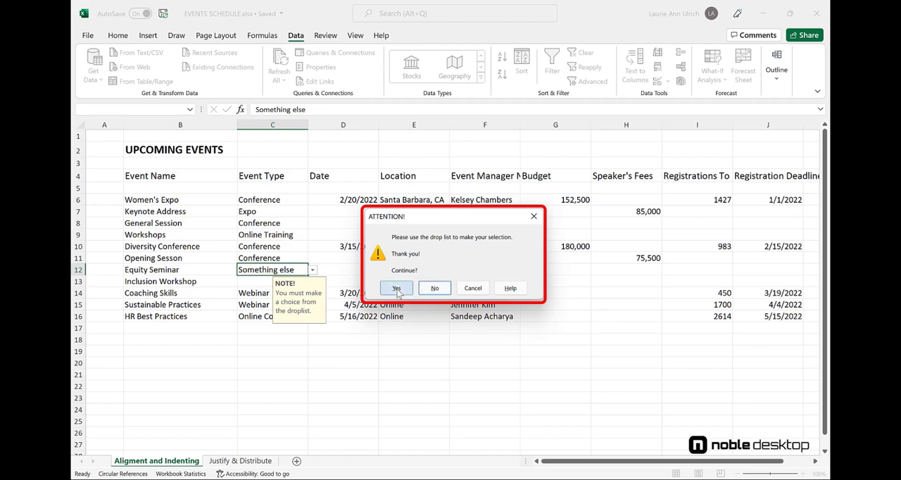
left_click(397, 287)
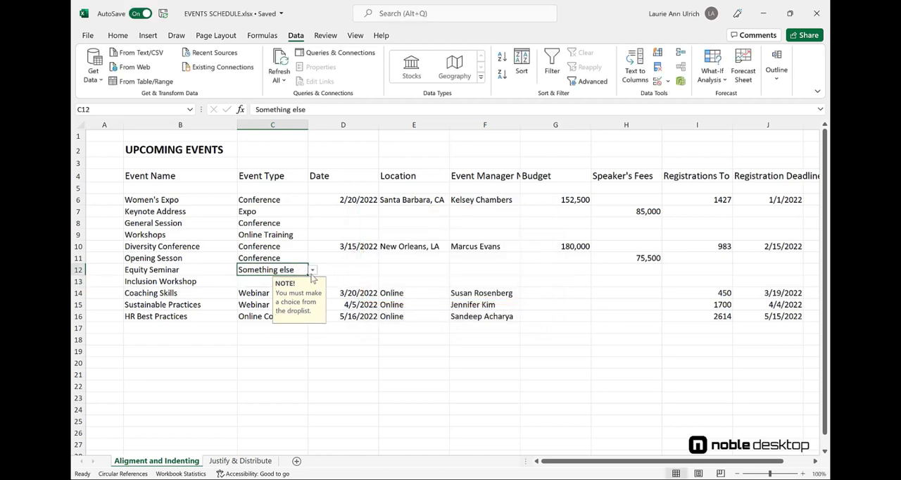
Step: Set Equity Seminar's event type to Meeting and review the alert and message settings
left_click(312, 269)
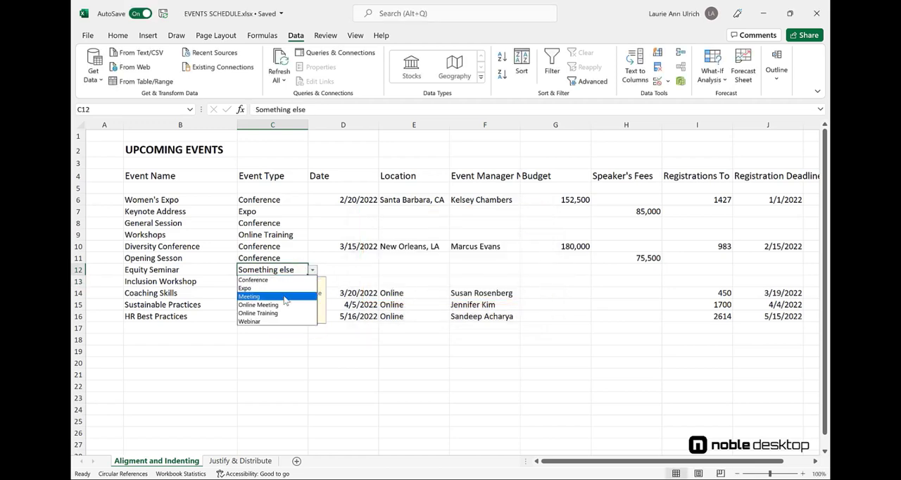
left_click(251, 296)
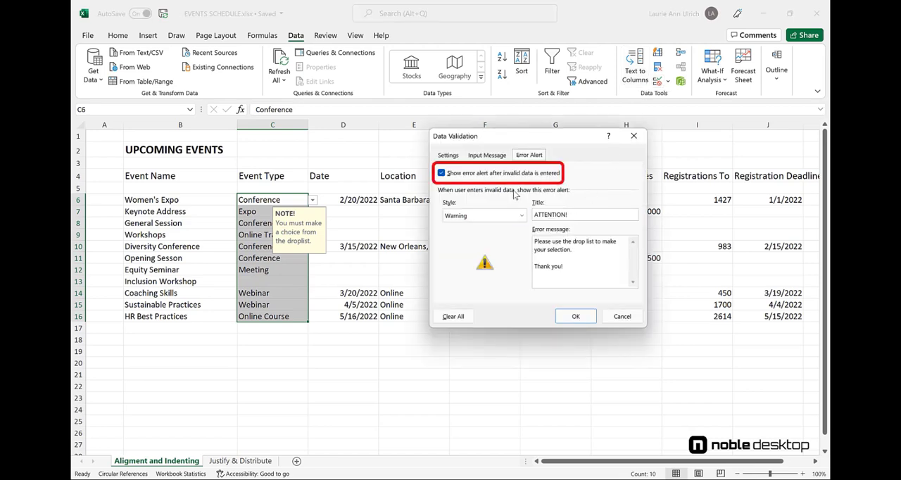
left_click(487, 155)
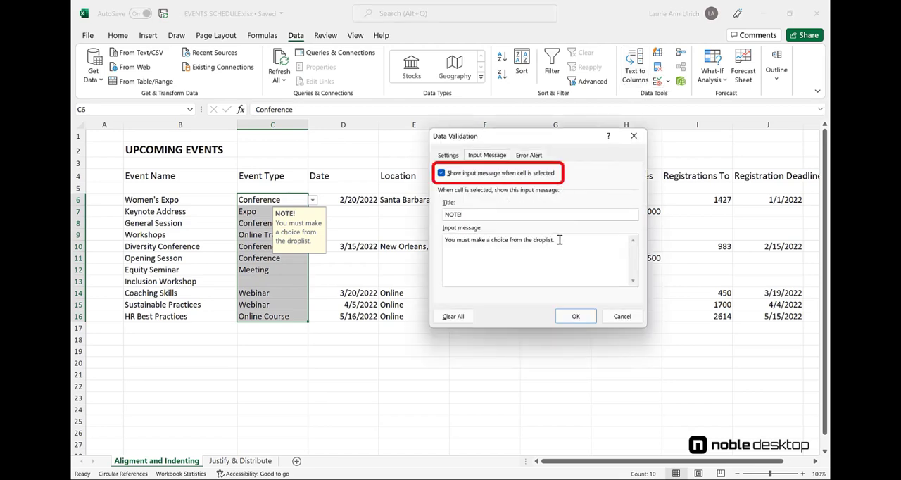
left_click(442, 173)
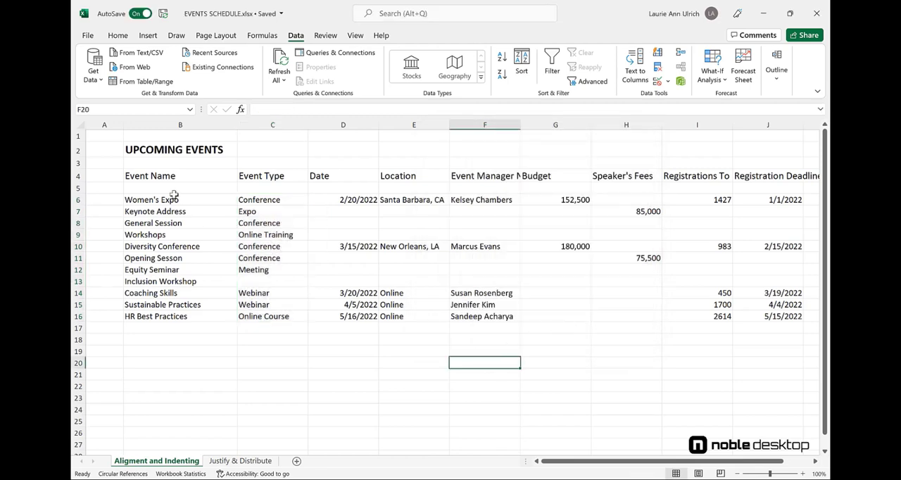
Step: Test a 'test' entry on Inclusion Workshop, pass the warning, then set its type to Meeting
left_click(273, 211)
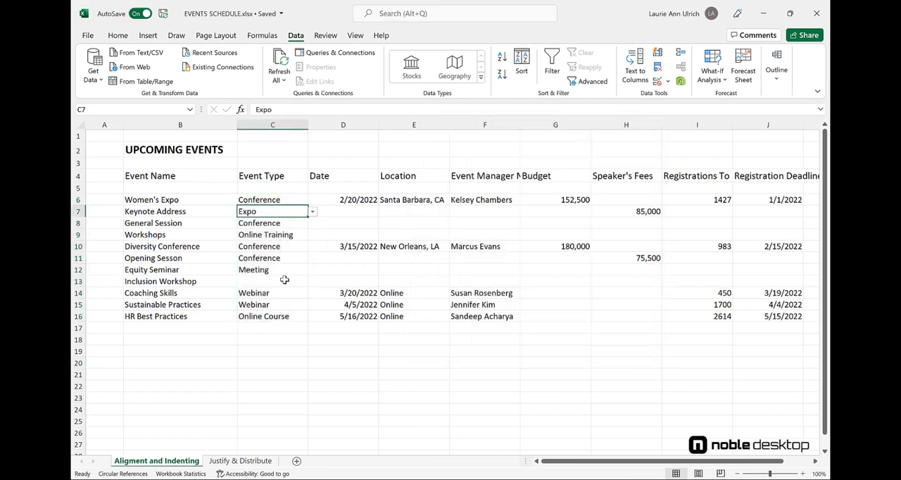
left_click(271, 282)
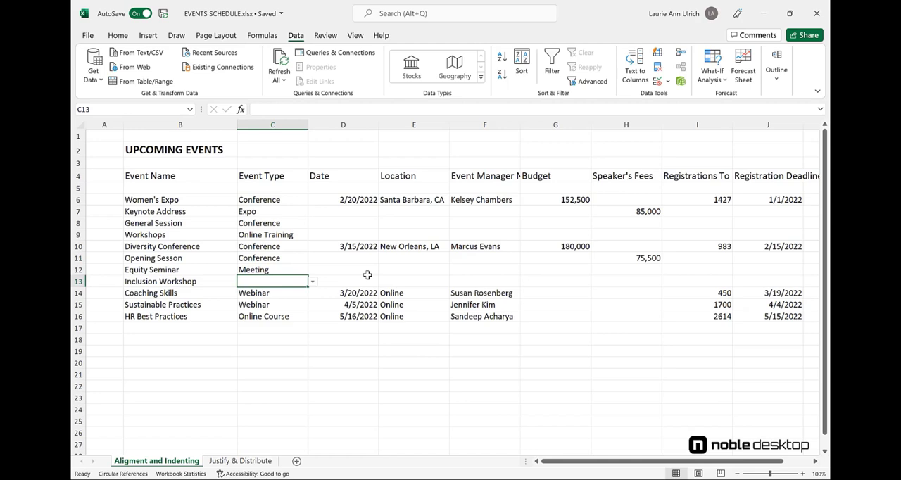
type("test")
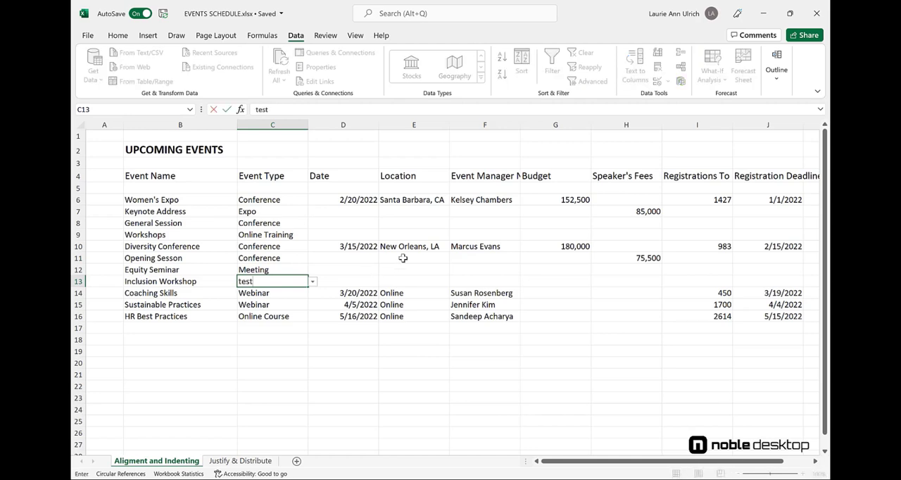
key("Enter")
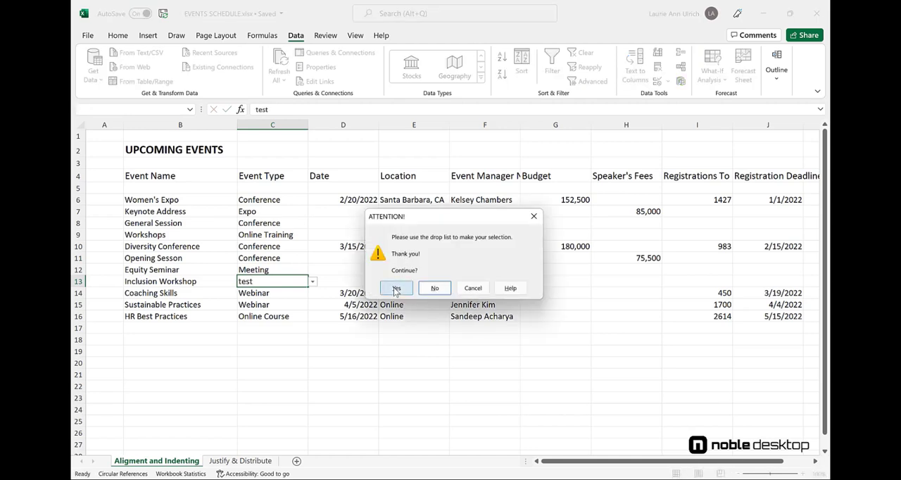
left_click(397, 288)
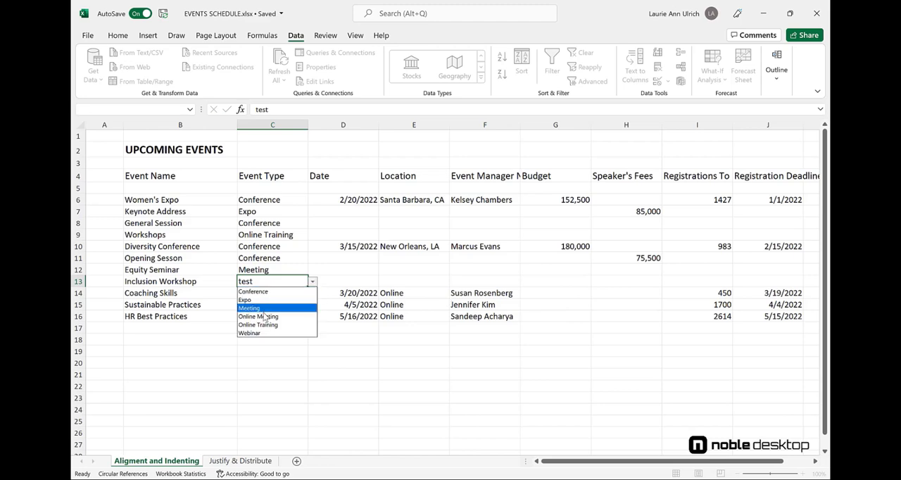
left_click(249, 307)
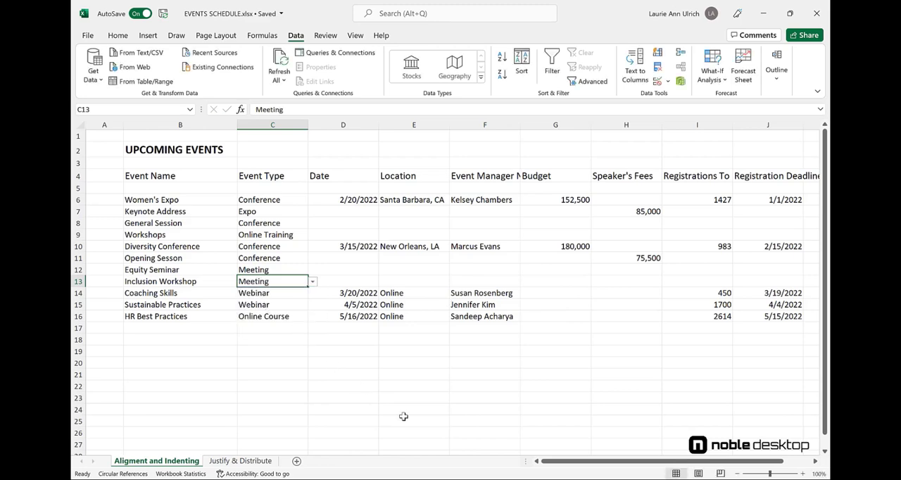
mouse_move(394, 371)
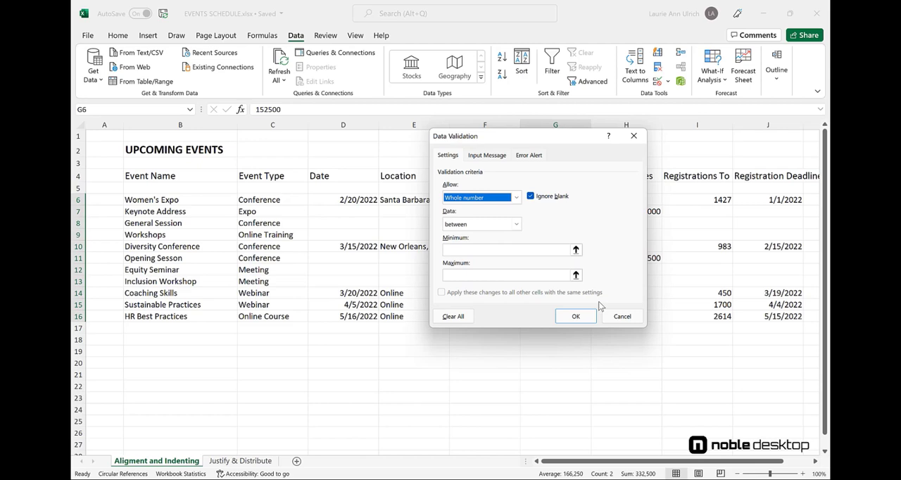
mouse_move(509, 240)
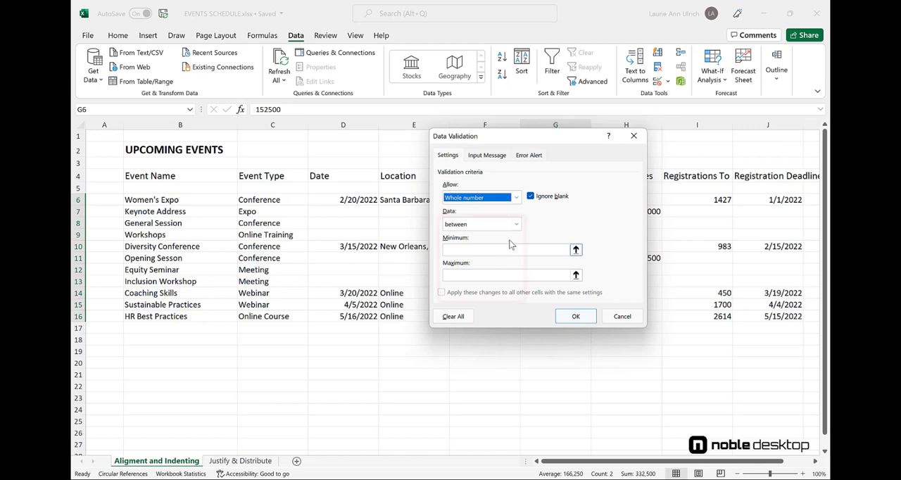
Step: Limit the Budget cells to whole numbers between 1 and 1000000
left_click(515, 224)
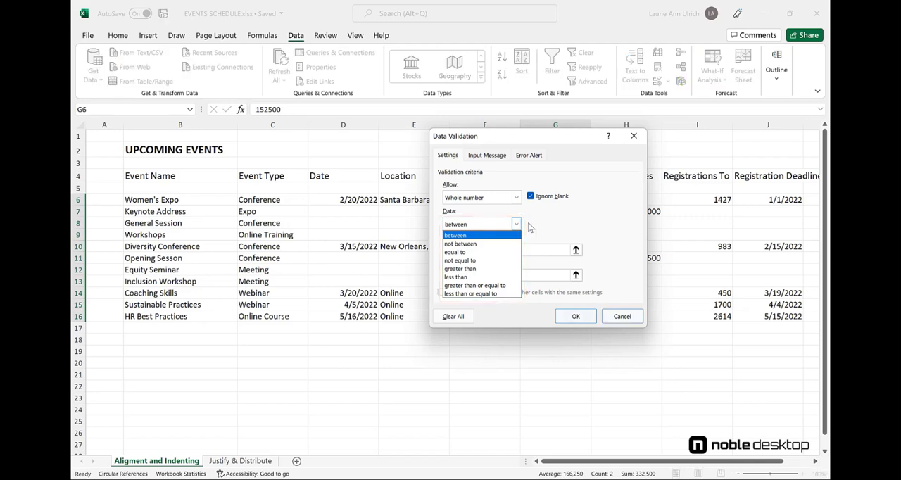
left_click(456, 234)
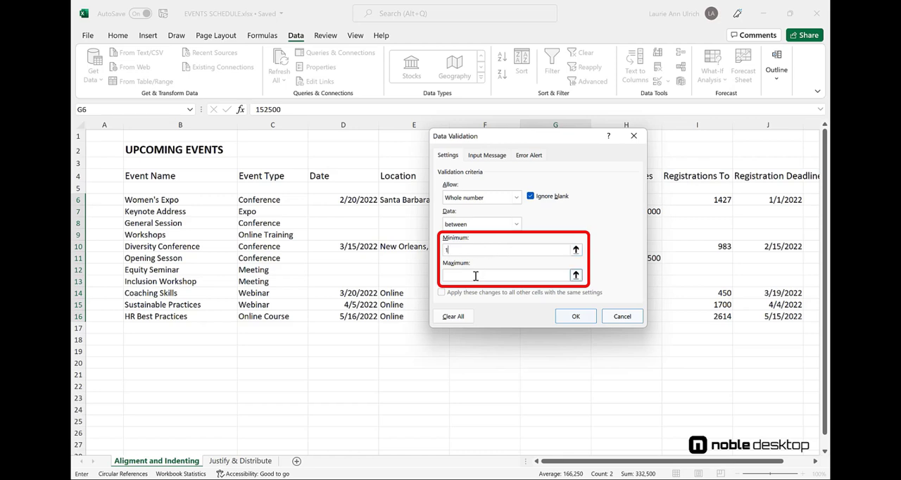
type("1000000")
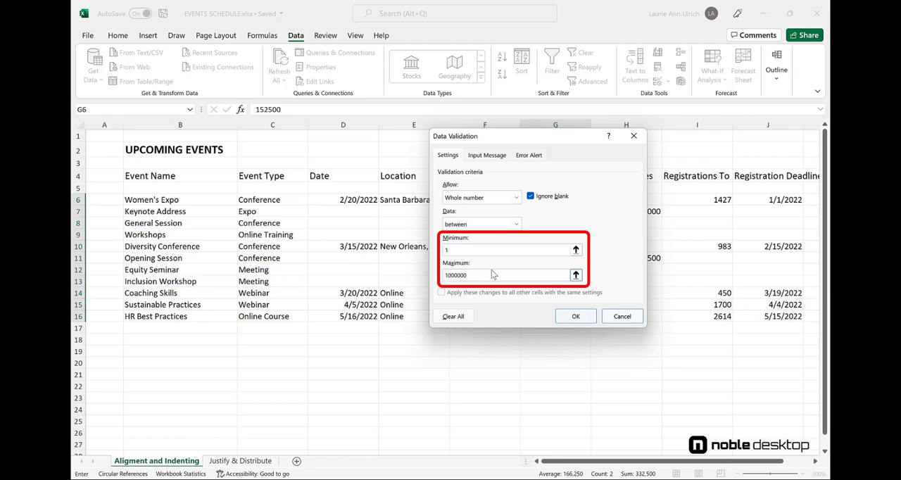
left_click(574, 315)
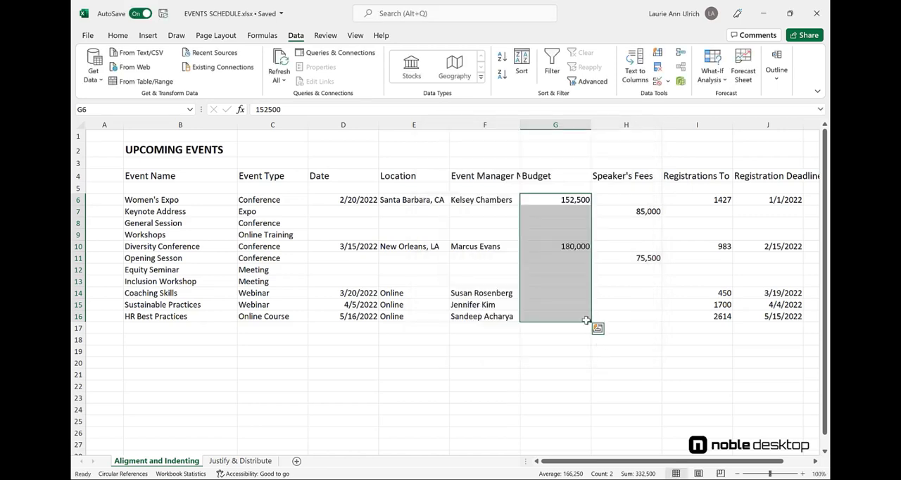
Step: Test an over-limit 2000000 budget on Inclusion Workshop, retry, and enter 150000
left_click(554, 280)
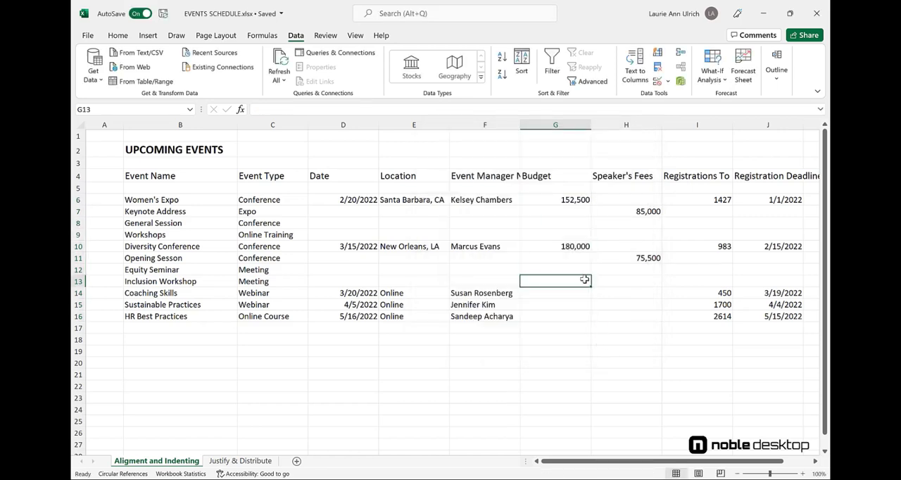
type("200000")
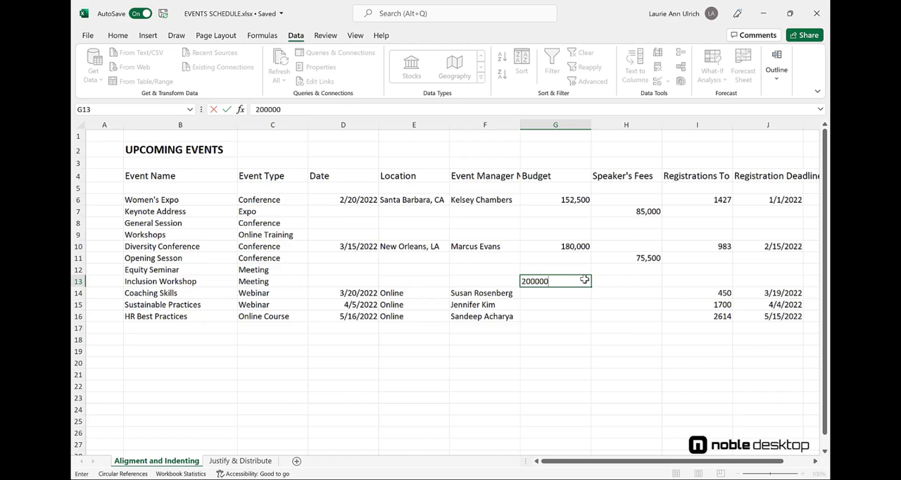
key("Enter")
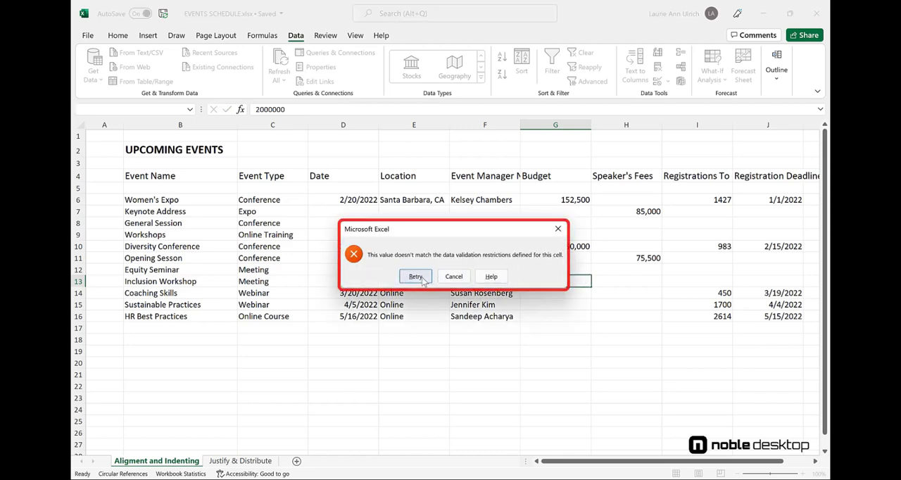
left_click(415, 276)
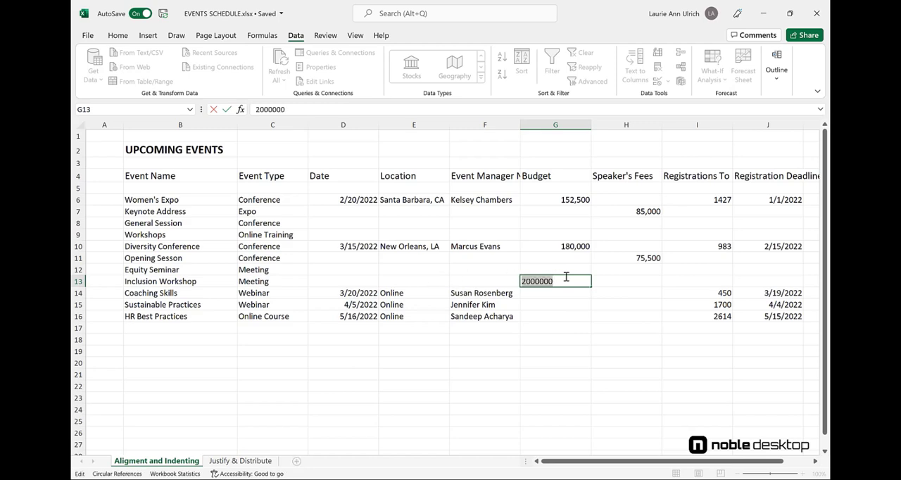
type("15")
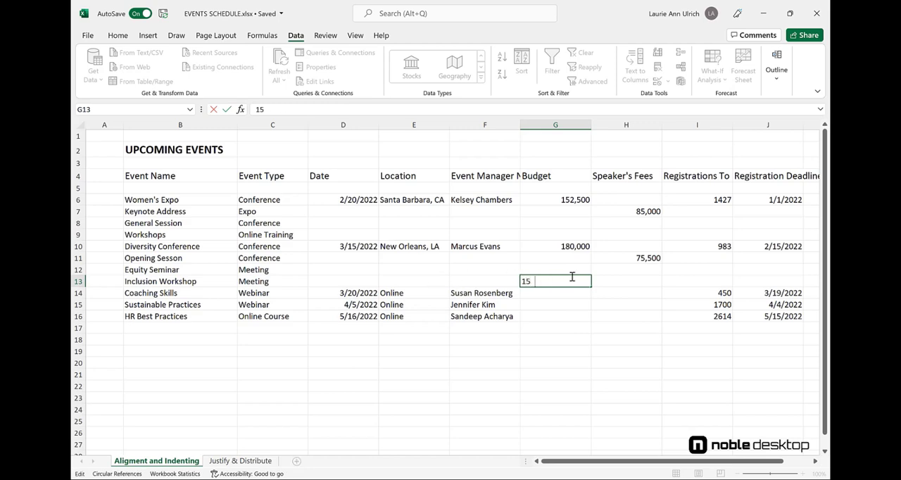
type("150000")
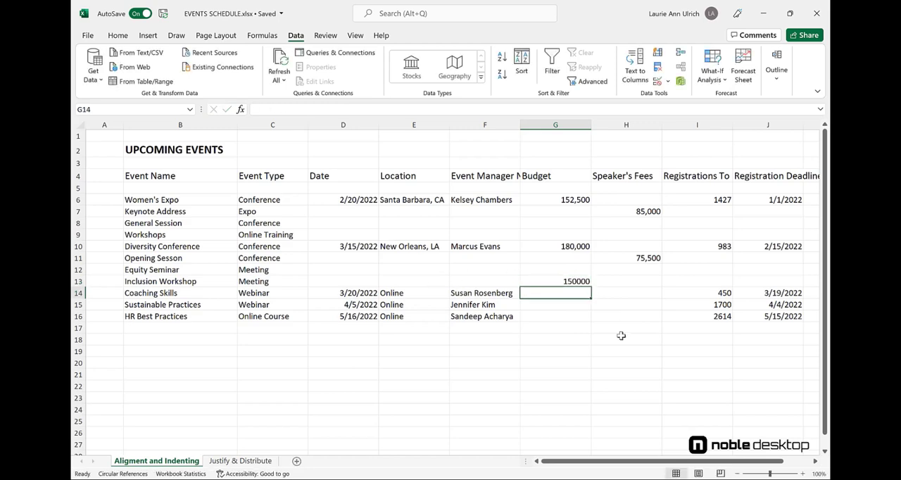
mouse_move(566, 191)
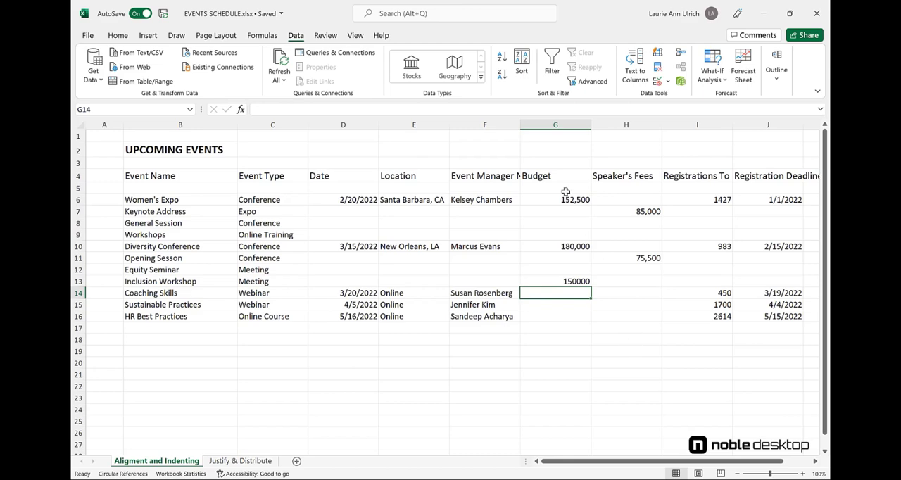
mouse_move(523, 123)
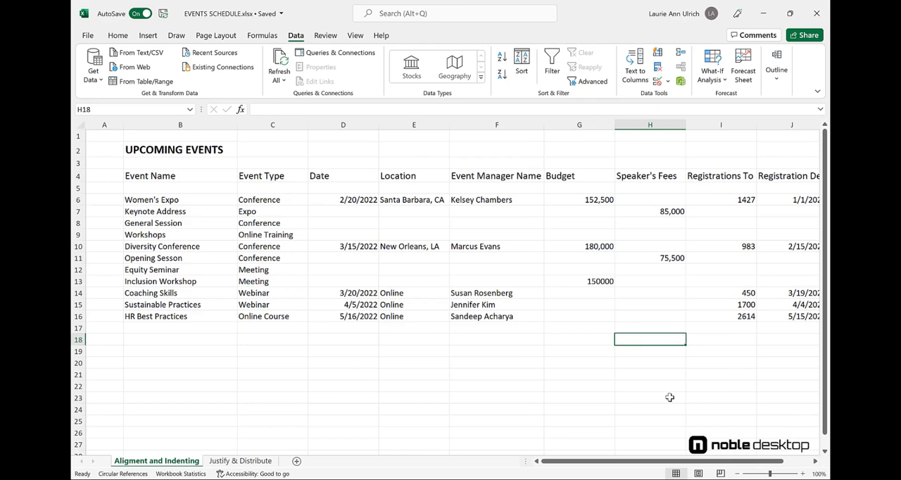
Step: Limit the Registration Deadline cells to dates between 1/1/2022 and 12/31/2022
left_click(659, 63)
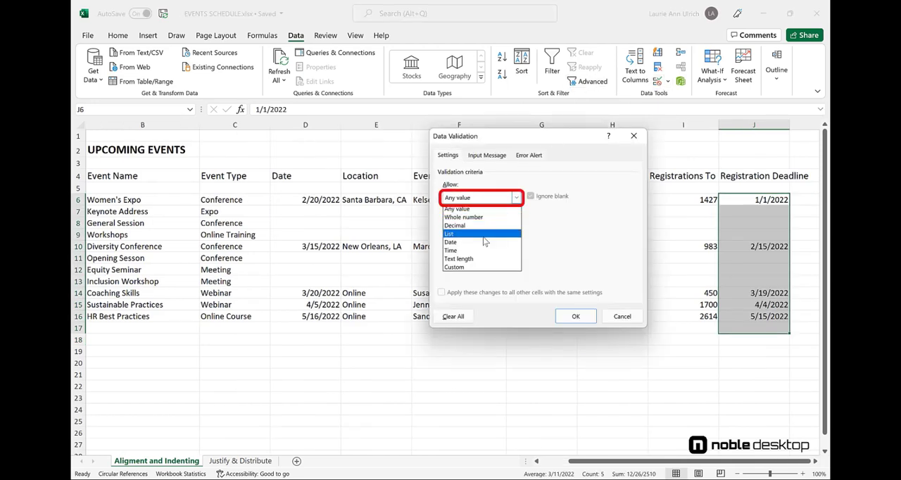
left_click(451, 242)
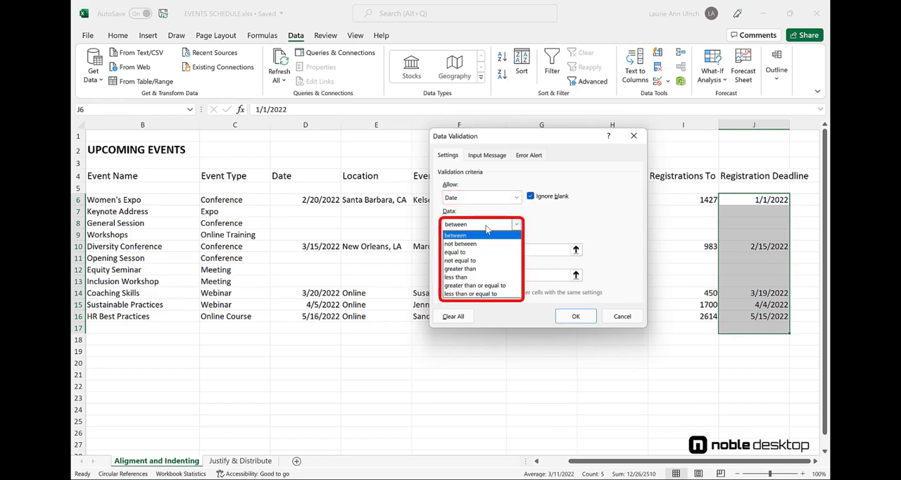
left_click(456, 234)
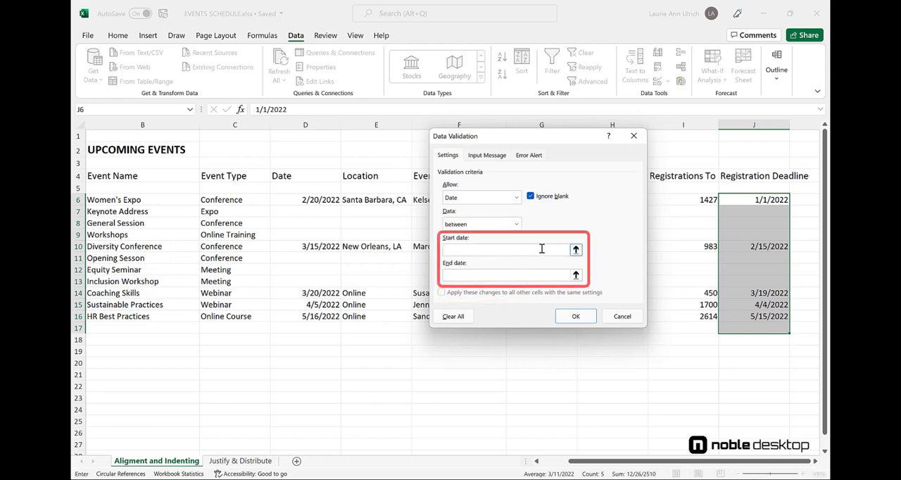
type("1/")
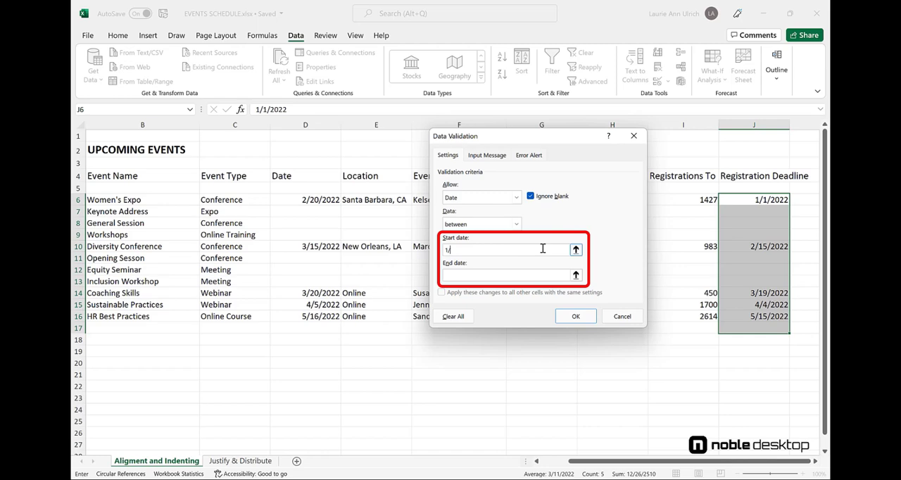
type("/1/2022")
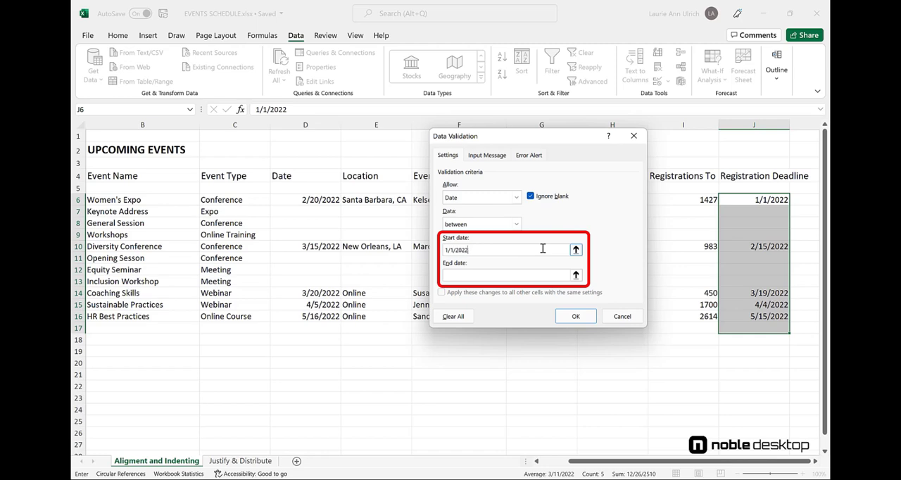
type("12/31/202")
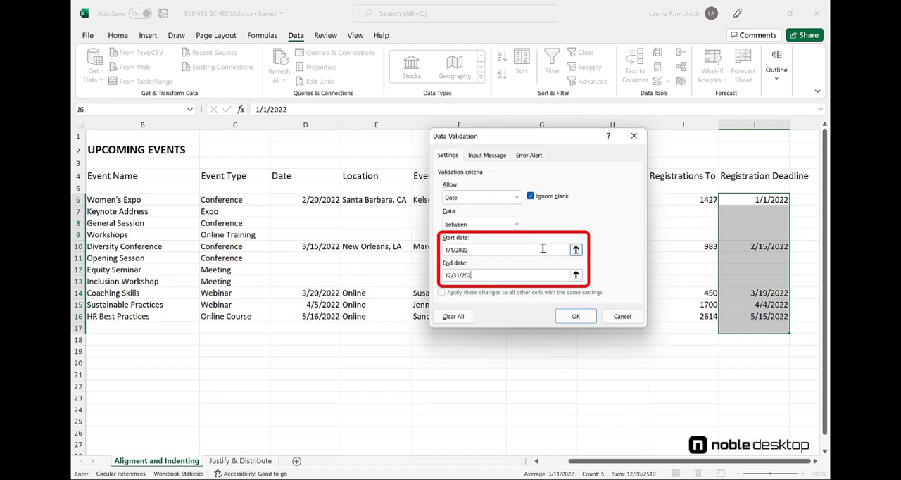
left_click(575, 315)
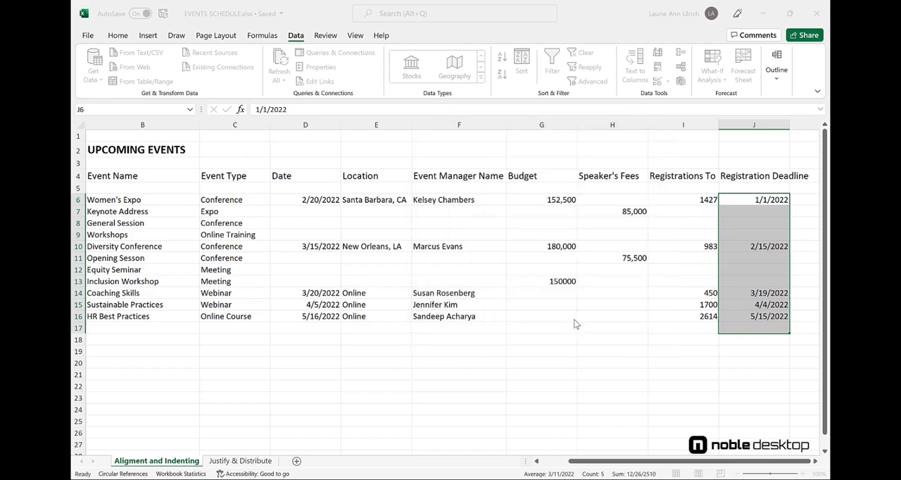
Step: Test a rejected 5/15/2023 deadline on Equity Seminar, enter 5/15/2022, then select Budget cells G6:G16
left_click(753, 269)
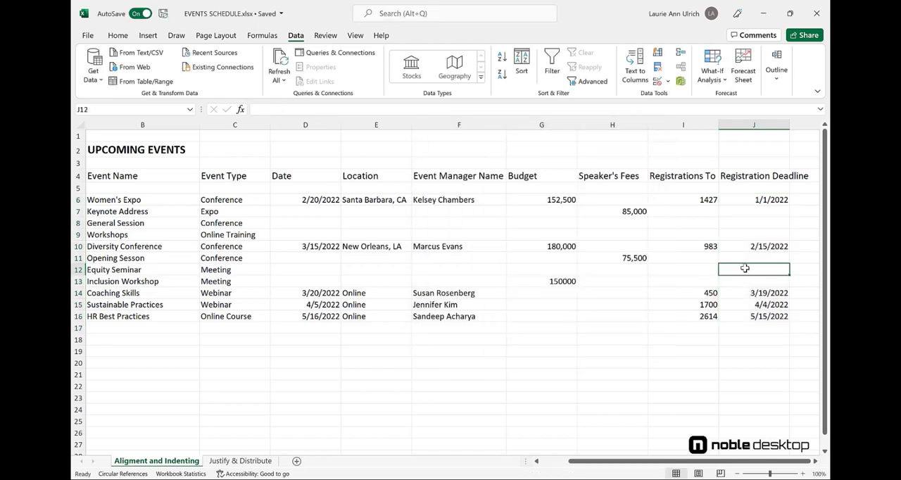
type("5/15/2023")
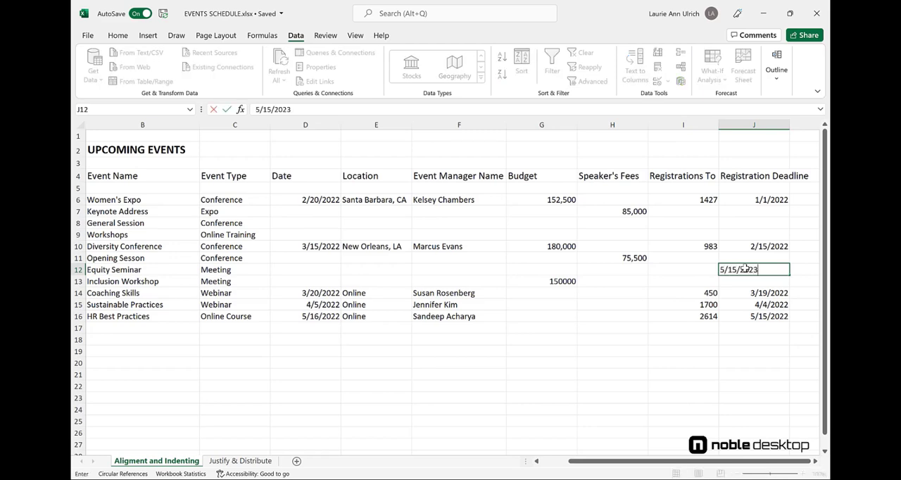
key("Enter")
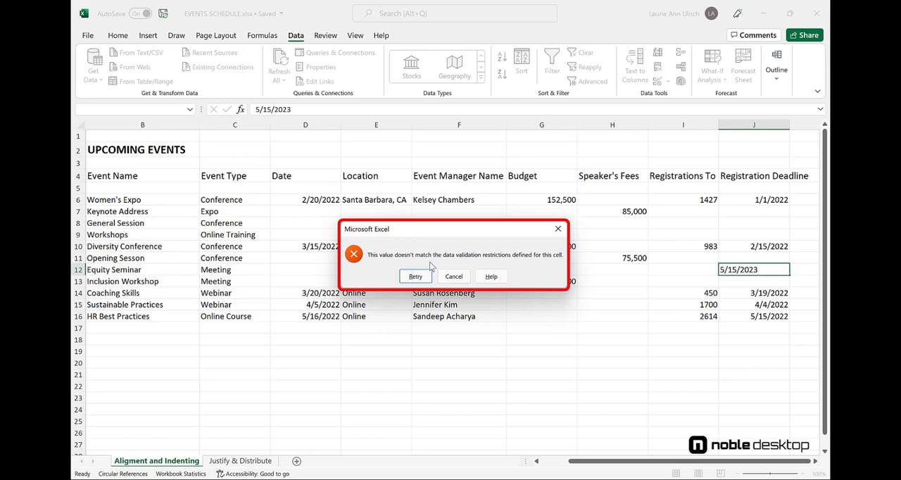
left_click(453, 276)
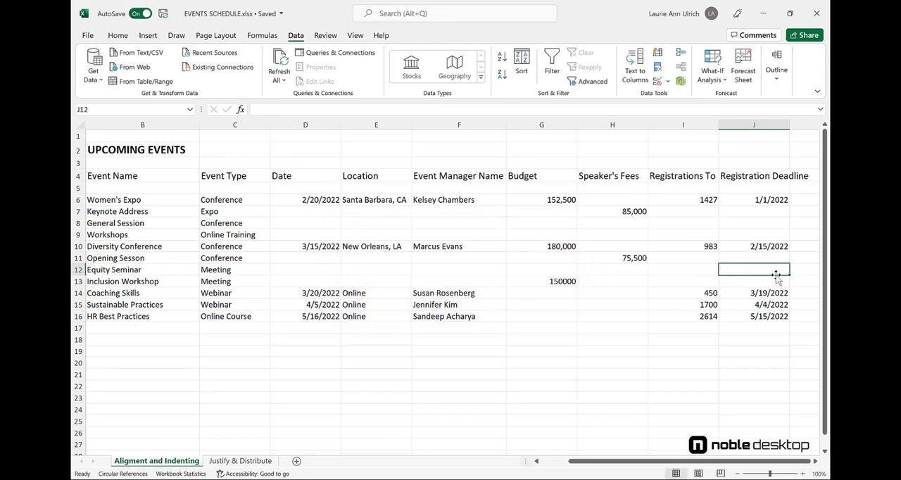
type("5/15/2022")
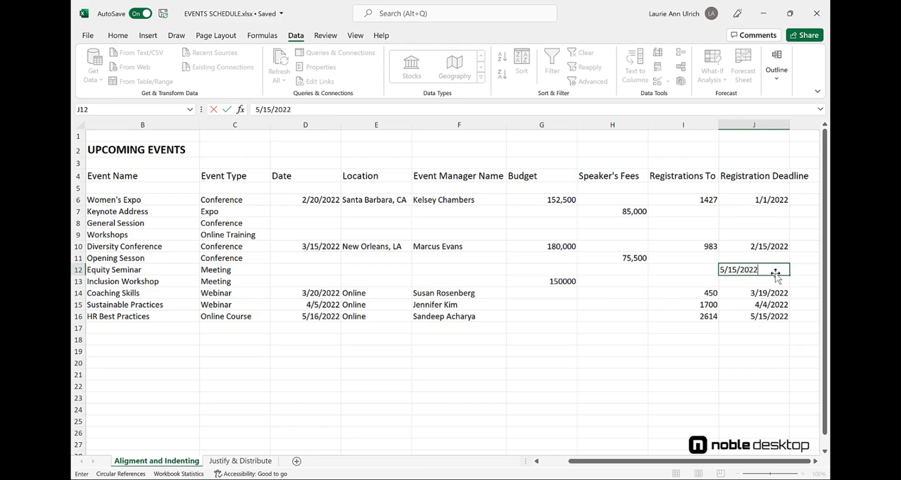
key("Enter")
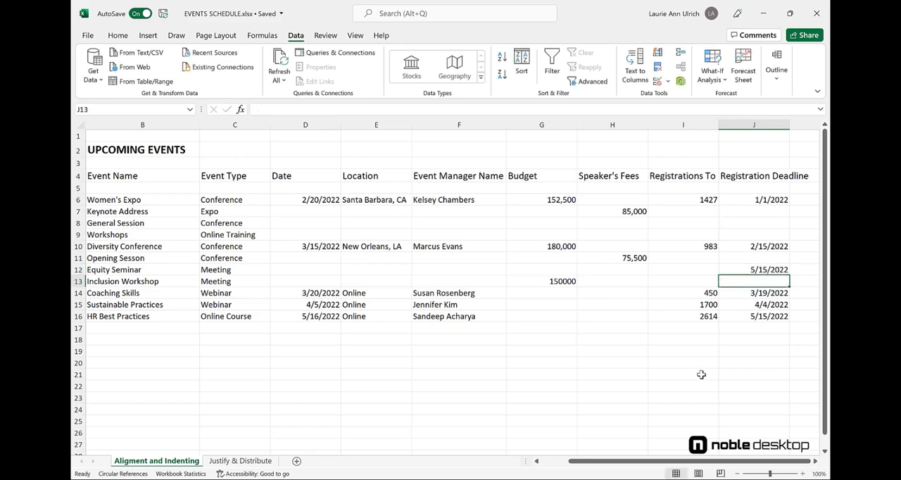
left_click_drag(540, 199, 540, 316)
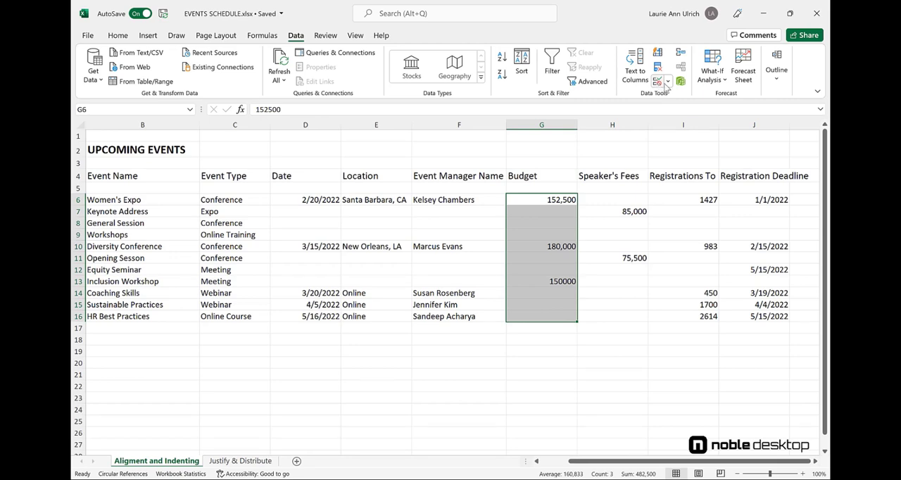
Step: Clear the whole-number validation rule from the Budget cells G6:G16 via Clear All
left_click(659, 80)
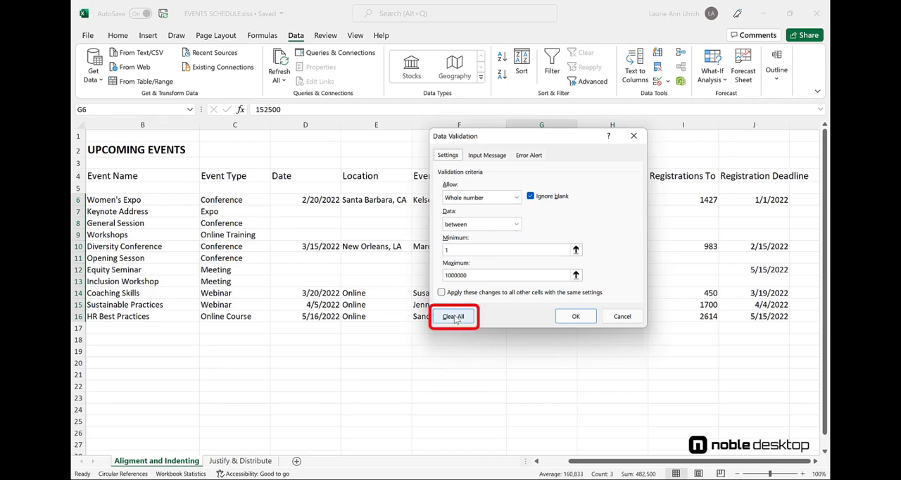
left_click(453, 315)
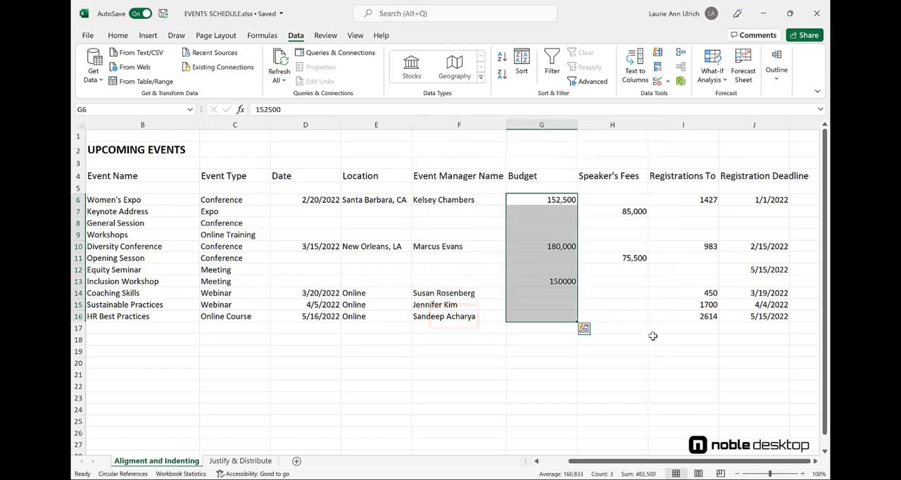
left_click(228, 199)
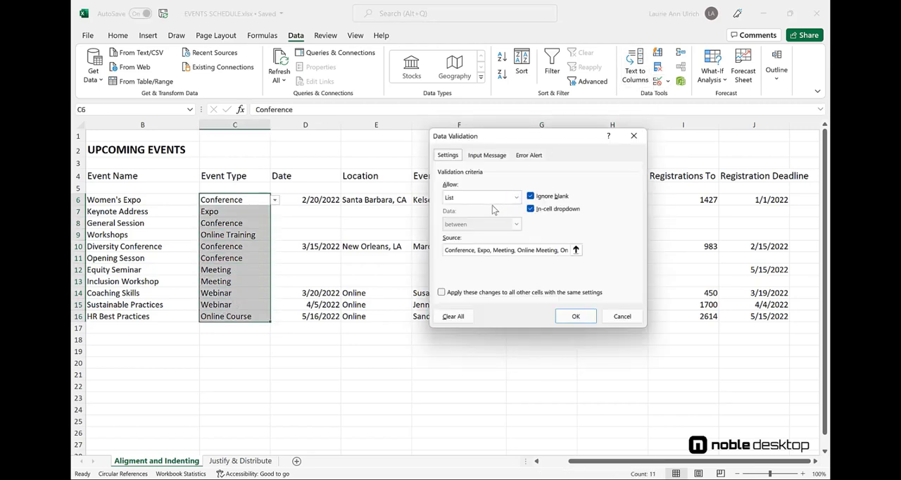
Step: Extend the Event Type list source with Workshop, confirm, and check the C11 dropdown shows it
left_click(504, 250)
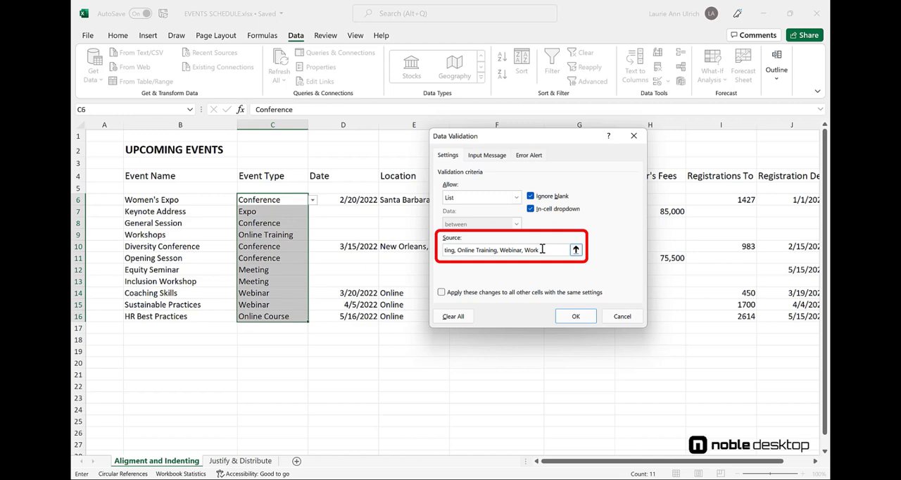
type("shop")
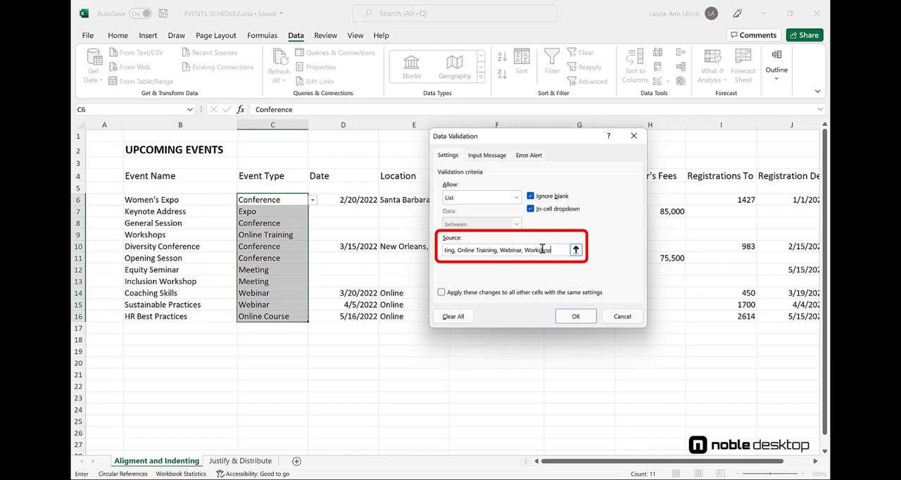
left_click(574, 316)
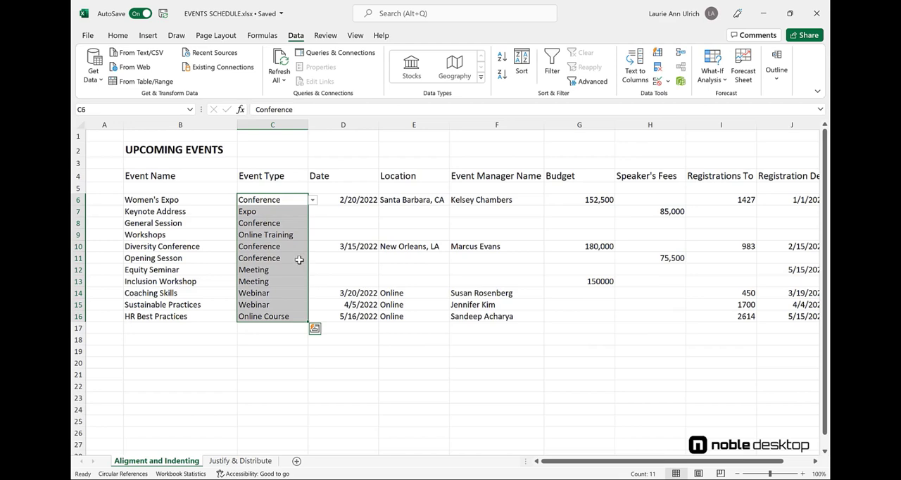
left_click(311, 259)
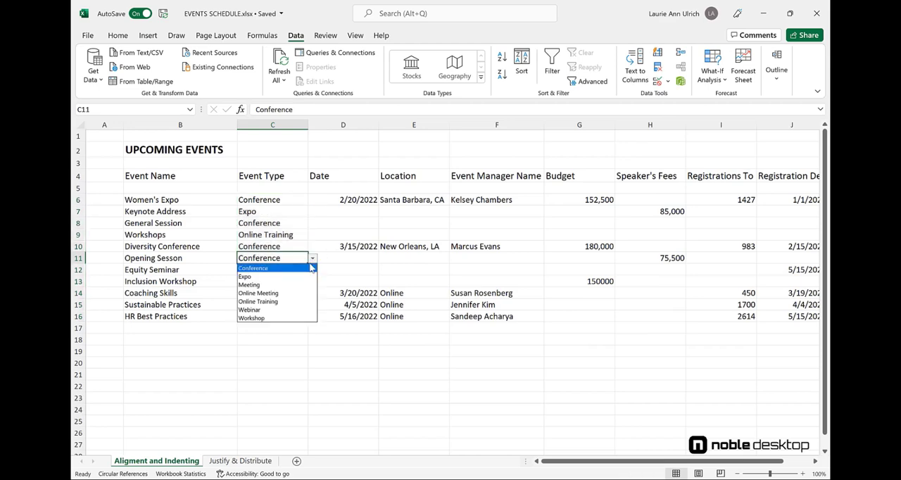